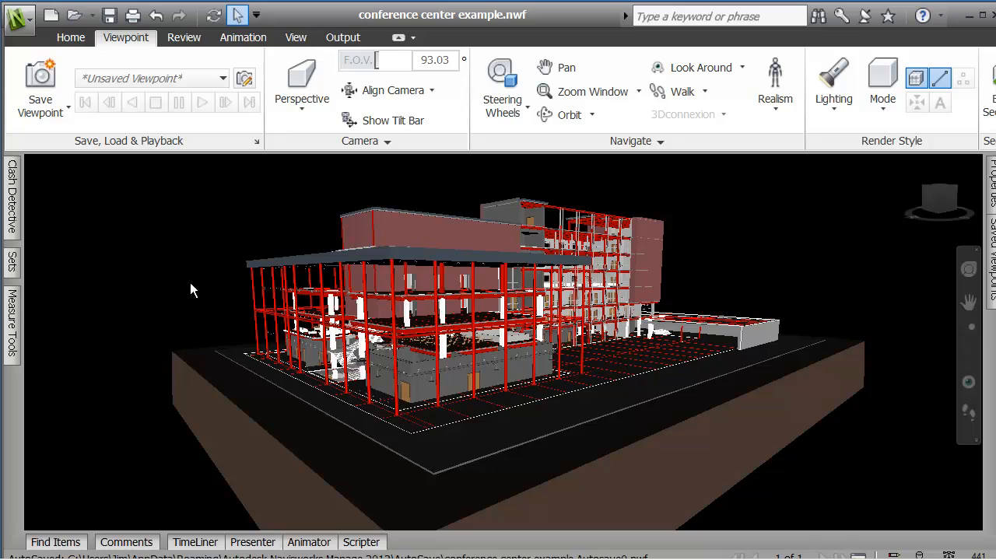
{"action": "mouse_move", "coordinate": [130, 128]}
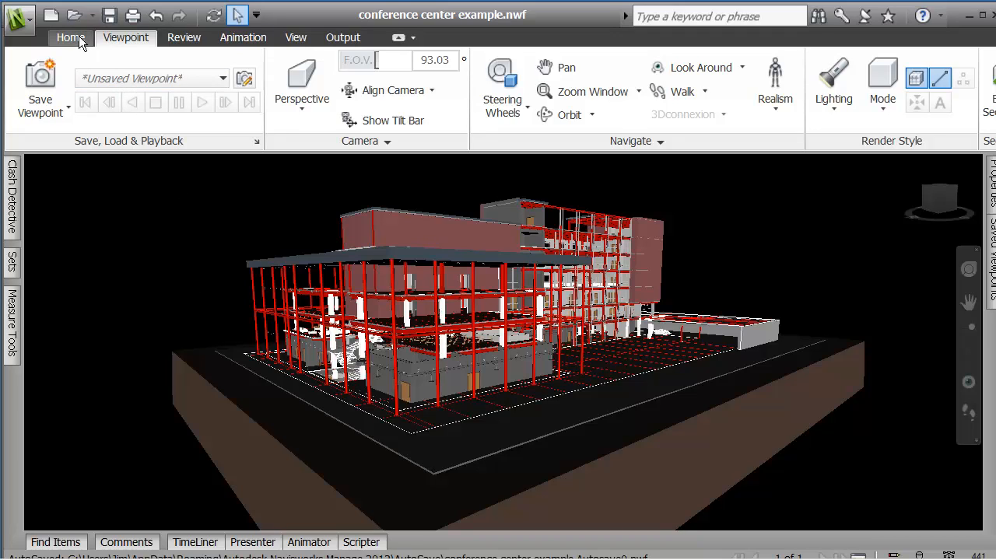
Step: Show the Animation tools and orbit the conference centre to face its front
{"action": "left_click", "coordinate": [243, 37]}
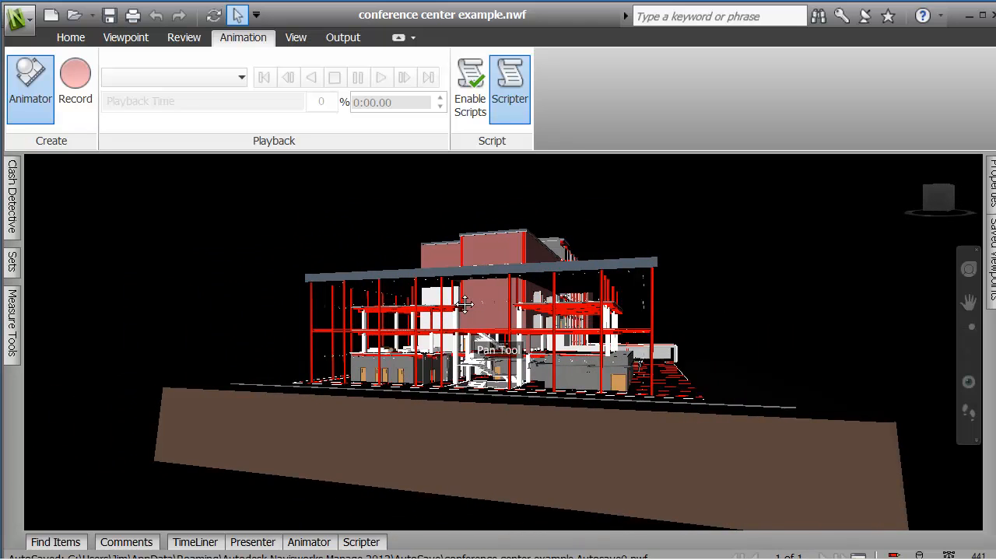
{"action": "left_click_drag", "start_coordinate": [464, 303], "coordinate": [490, 321]}
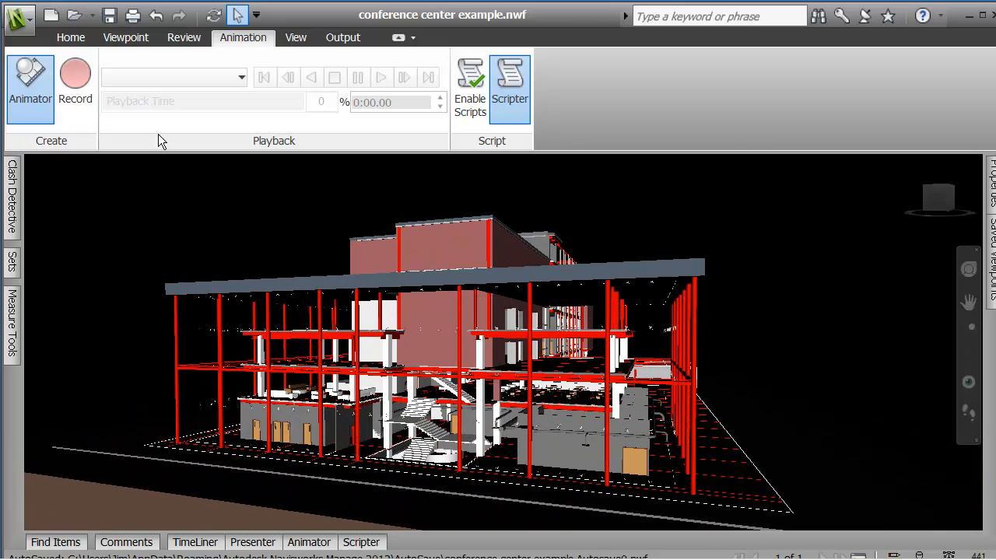
Step: Record a camera flight along the building's structural facade
{"action": "left_click", "coordinate": [75, 77]}
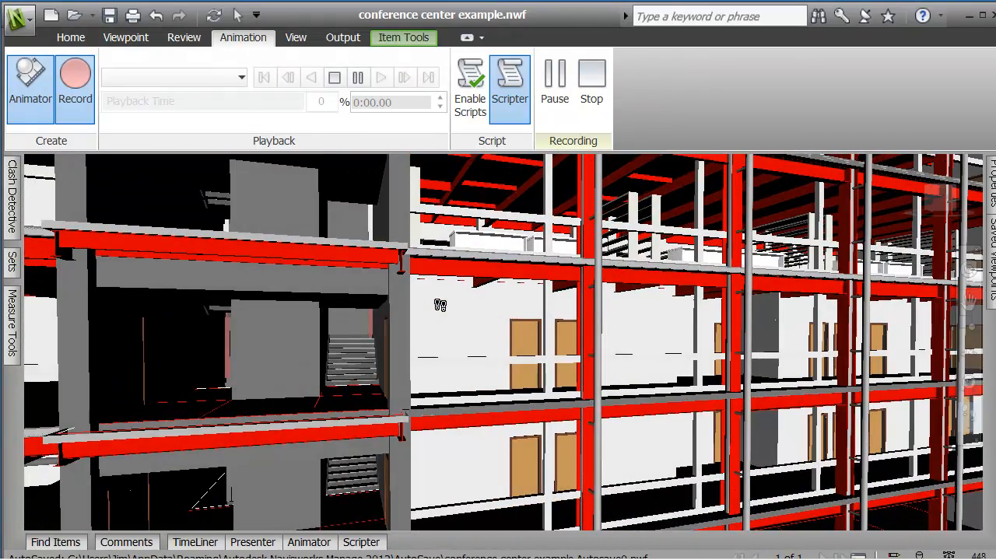
{"action": "mouse_move", "coordinate": [949, 308]}
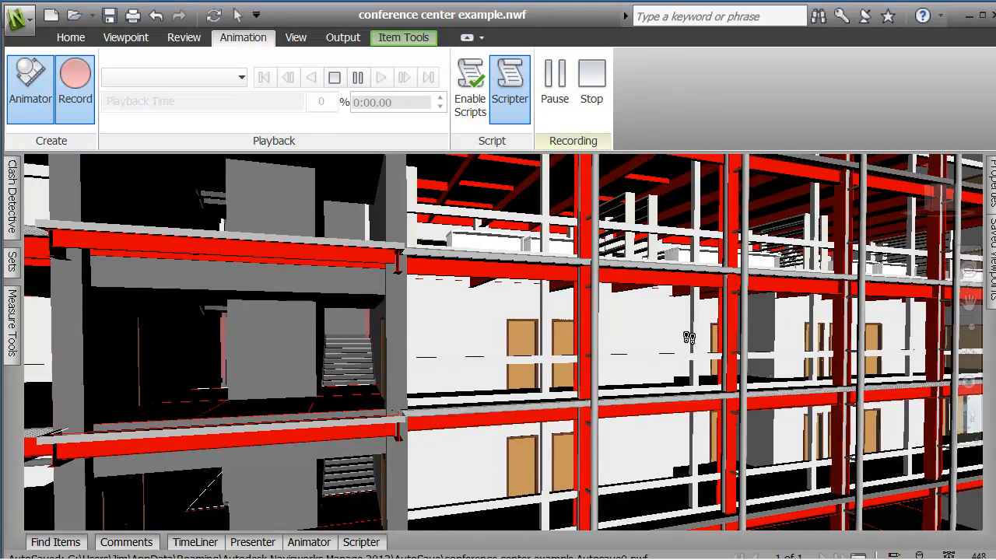
{"action": "left_click_drag", "start_coordinate": [688, 336], "coordinate": [773, 333]}
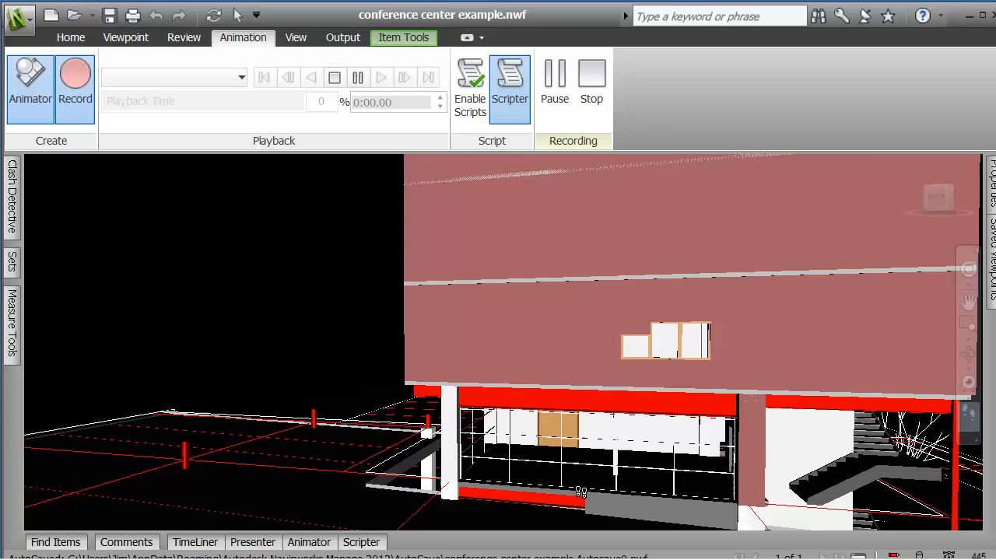
{"action": "left_click", "coordinate": [591, 81]}
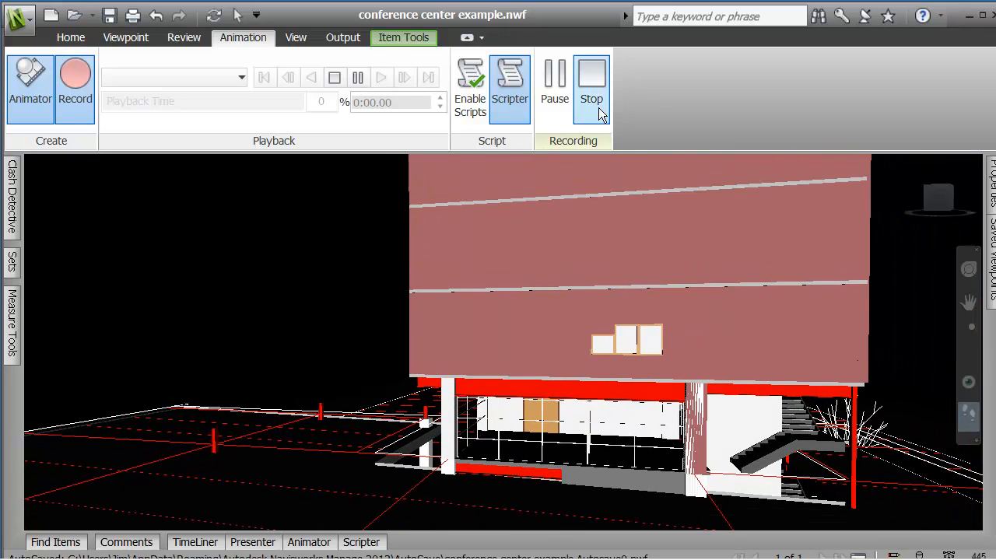
Step: Stop recording, rename the animation 'recorded on screen' and select it for playback
{"action": "left_click", "coordinate": [591, 85]}
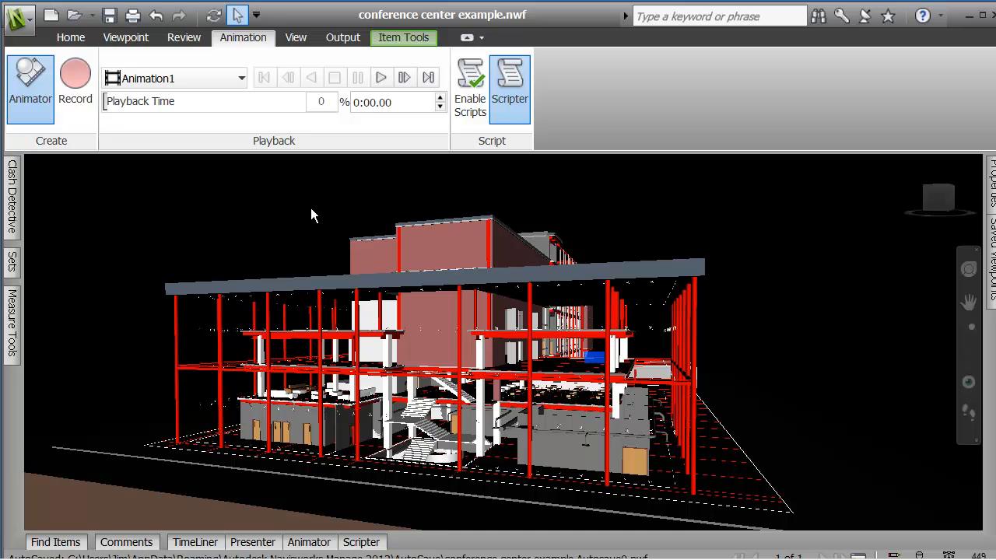
{"action": "mouse_move", "coordinate": [171, 78]}
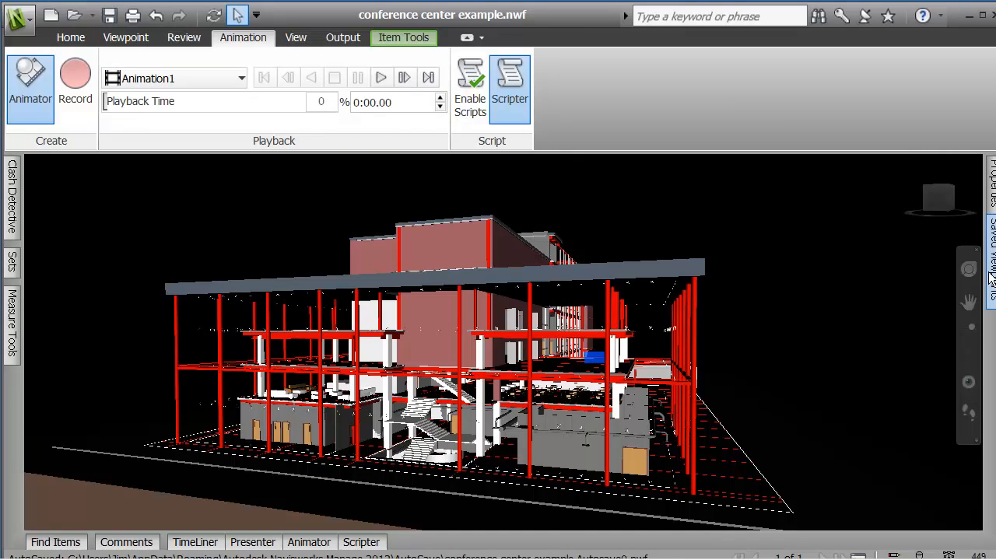
{"action": "left_click", "coordinate": [989, 277]}
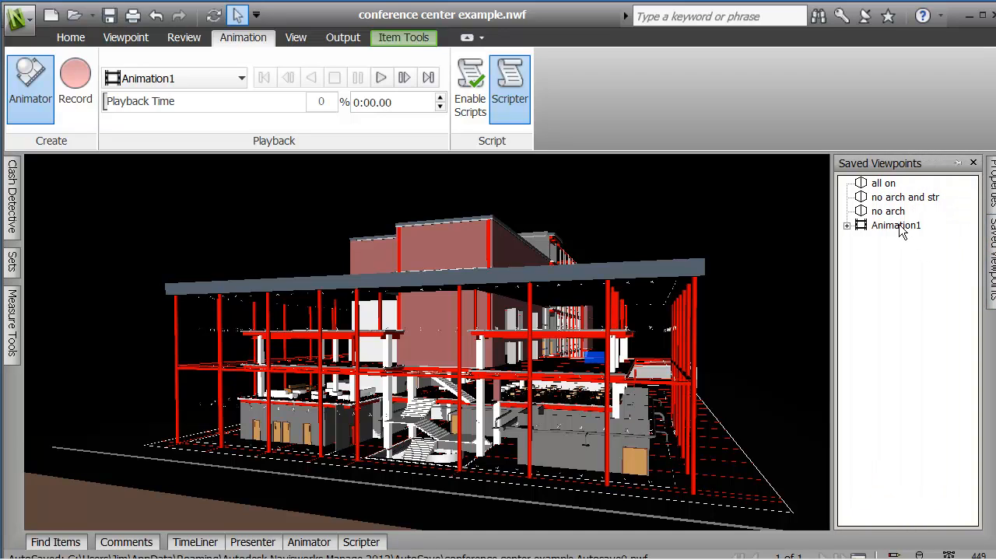
{"action": "right_click", "coordinate": [897, 224]}
{"action": "type", "text": "recorded on screen"}
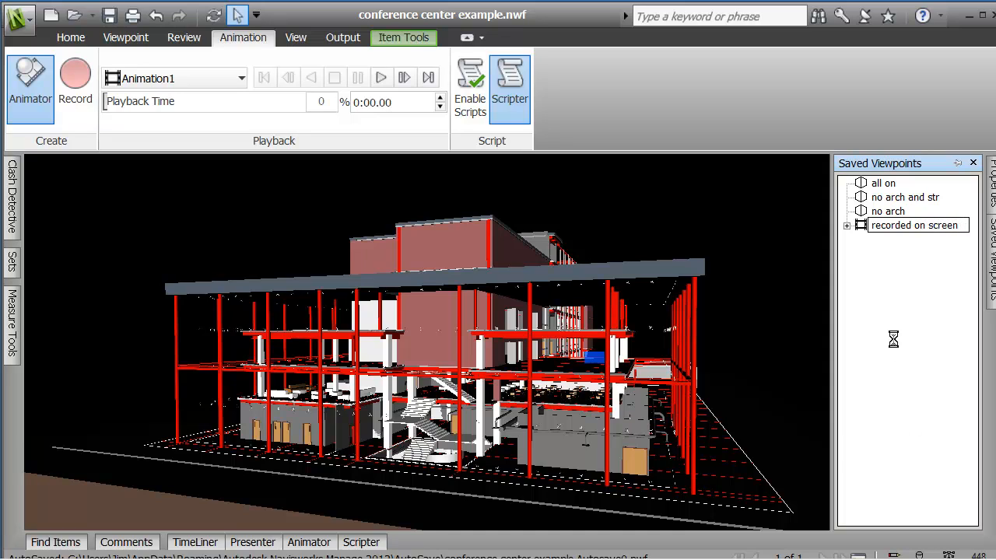
{"action": "left_click", "coordinate": [846, 224]}
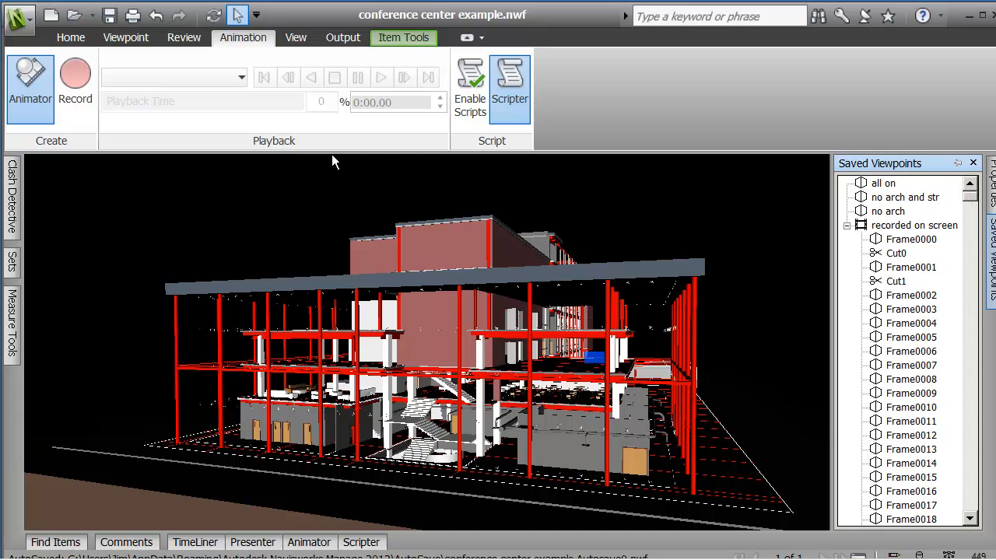
{"action": "left_click", "coordinate": [239, 78]}
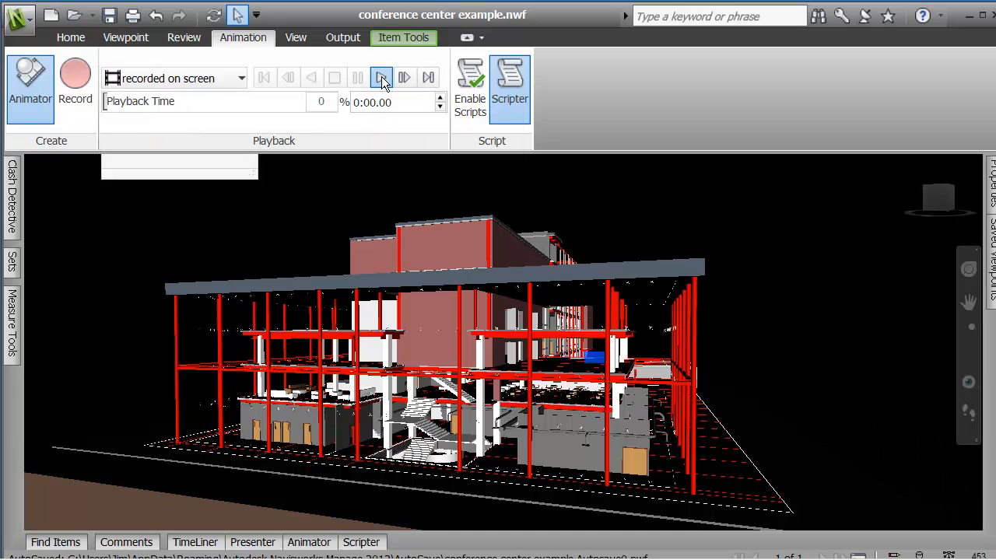
Step: Play the 'recorded on screen' animation through its frames and stop it
{"action": "left_click", "coordinate": [380, 78]}
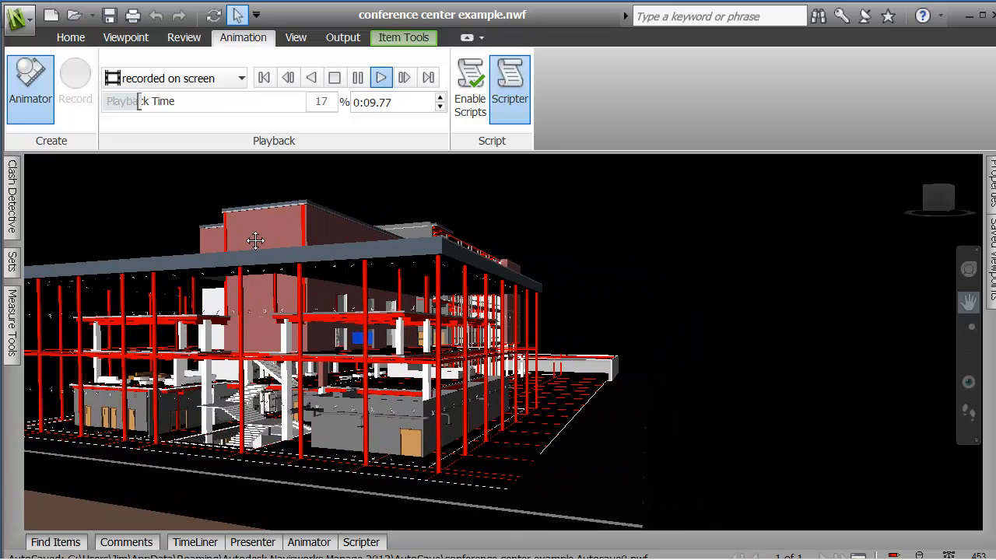
{"action": "left_click", "coordinate": [380, 78]}
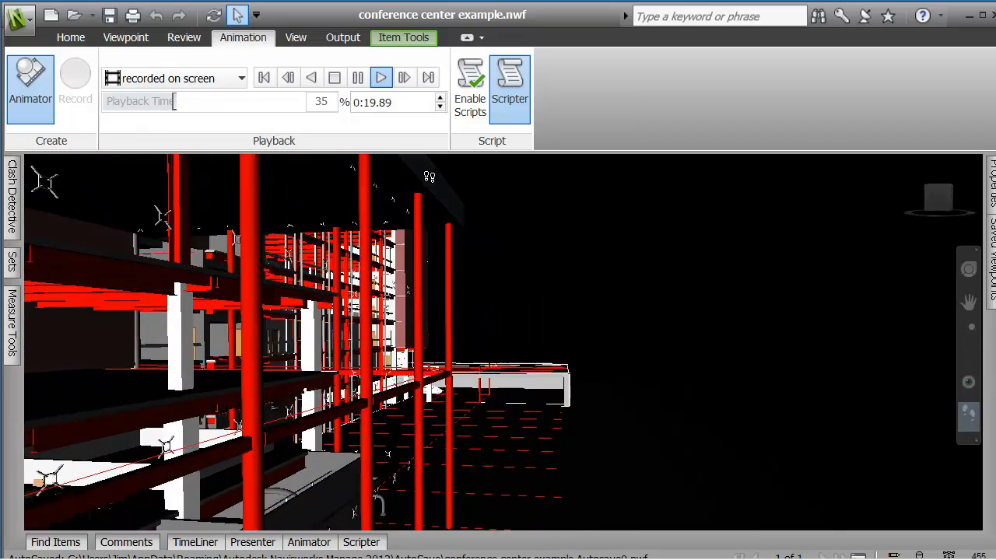
{"action": "left_click", "coordinate": [379, 77]}
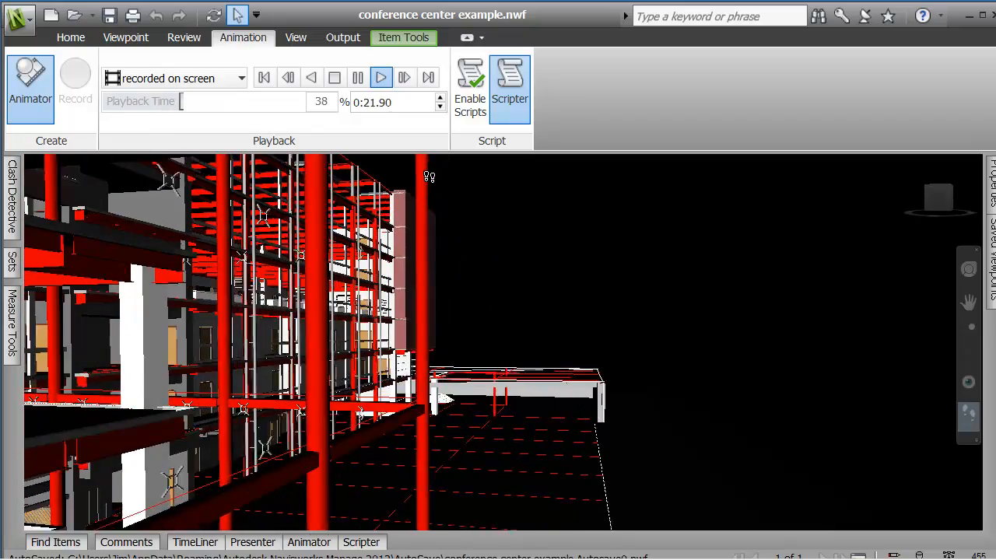
{"action": "left_click", "coordinate": [379, 77]}
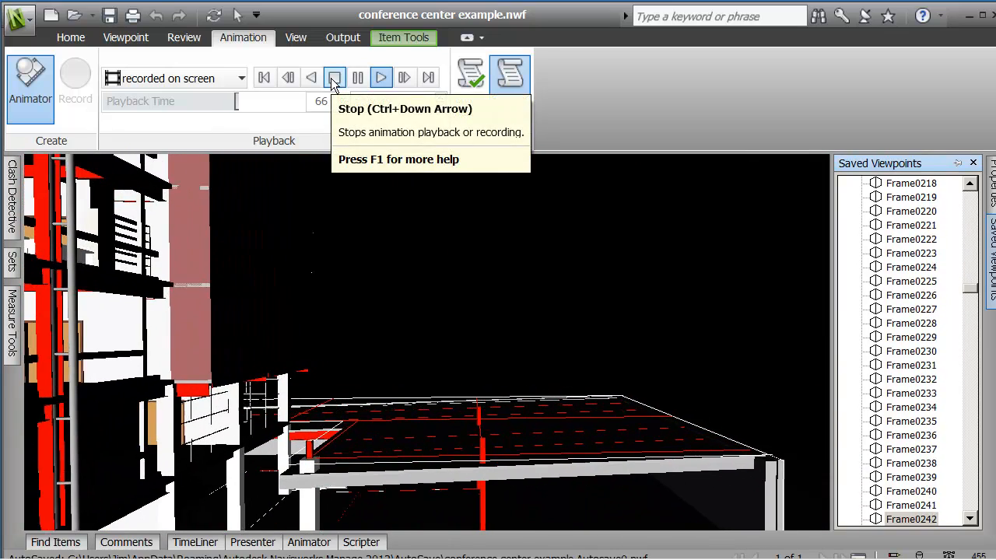
{"action": "left_click", "coordinate": [334, 78]}
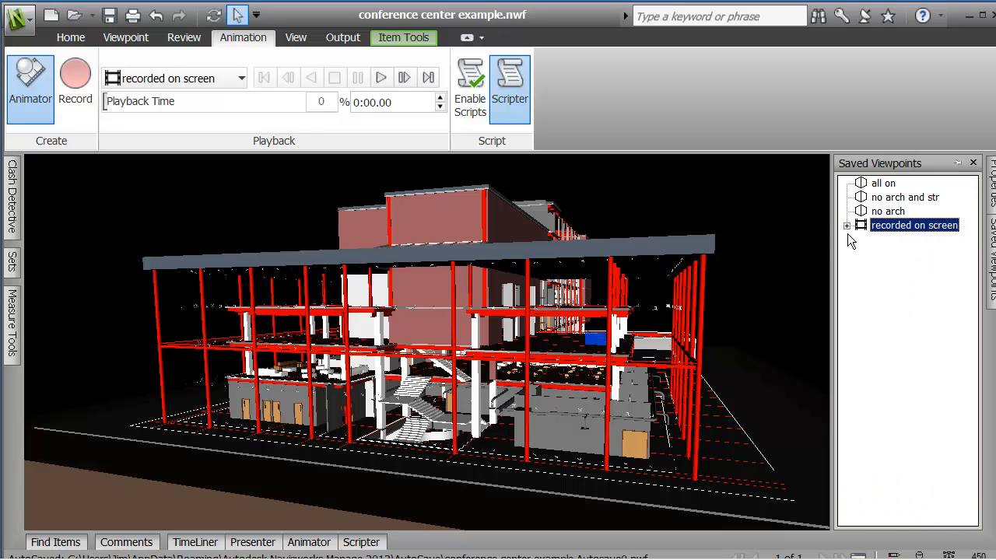
Step: Create a saved-viewpoints folder named 'viewpoints for walk'
{"action": "right_click", "coordinate": [915, 224]}
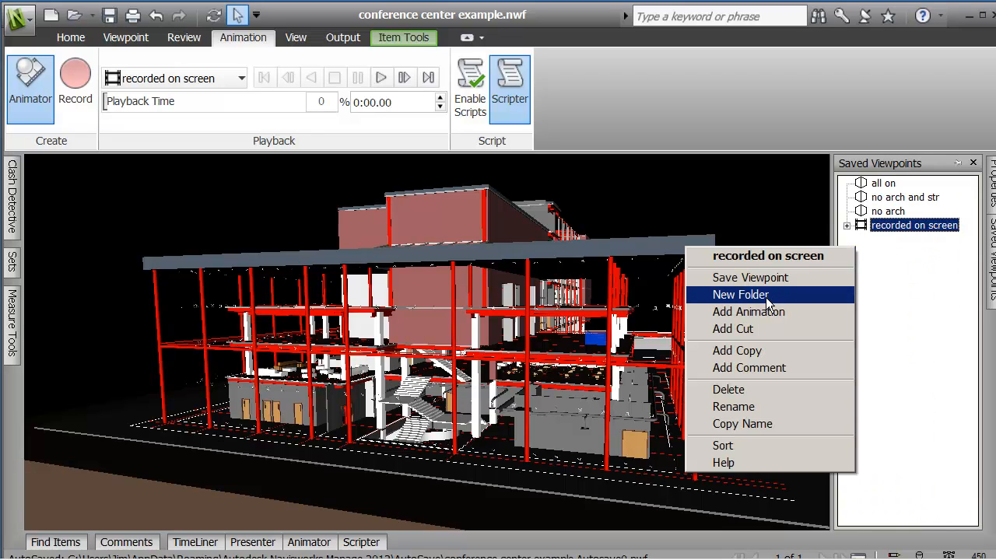
{"action": "left_click", "coordinate": [741, 294]}
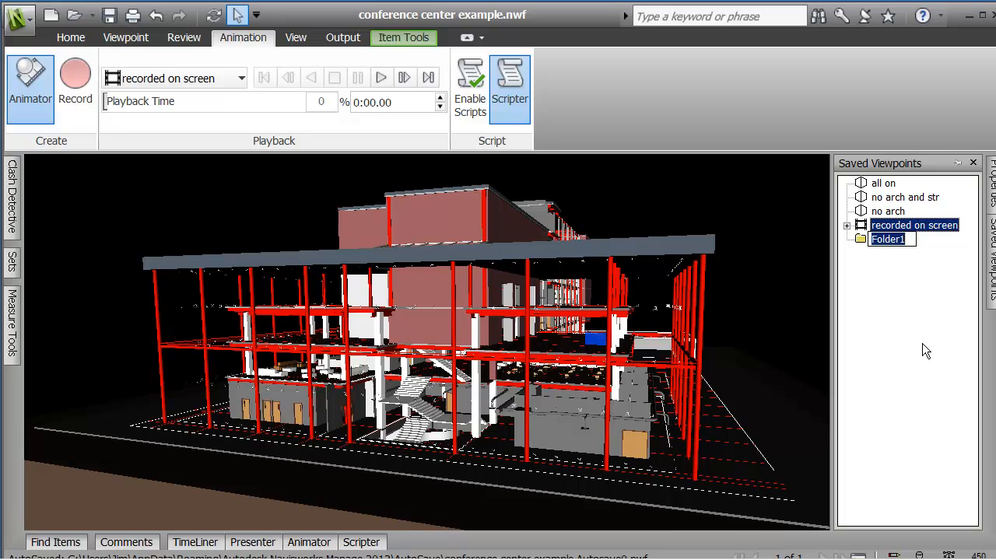
{"action": "type", "text": "viewpoints for walk"}
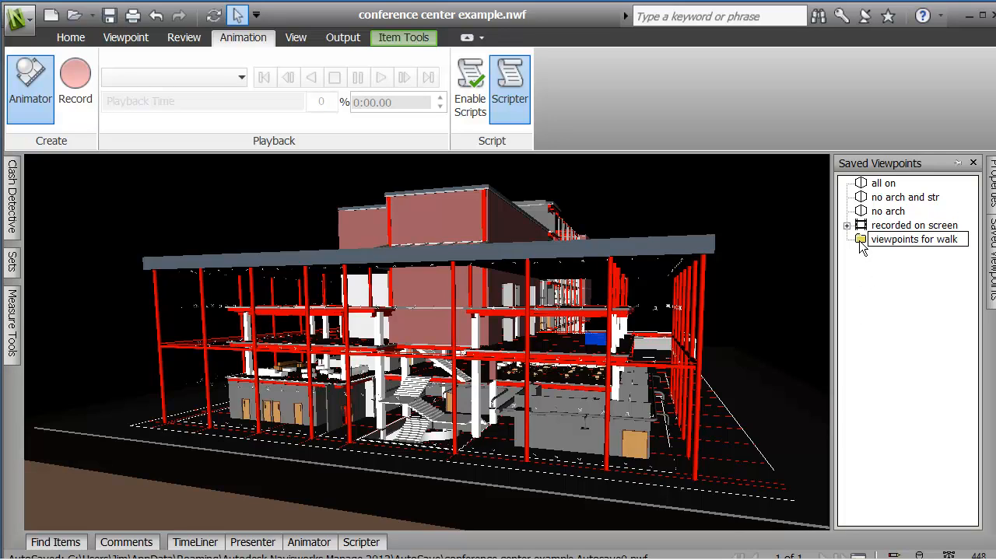
Step: Save the current view into the walk folder as 'left'
{"action": "right_click", "coordinate": [915, 240]}
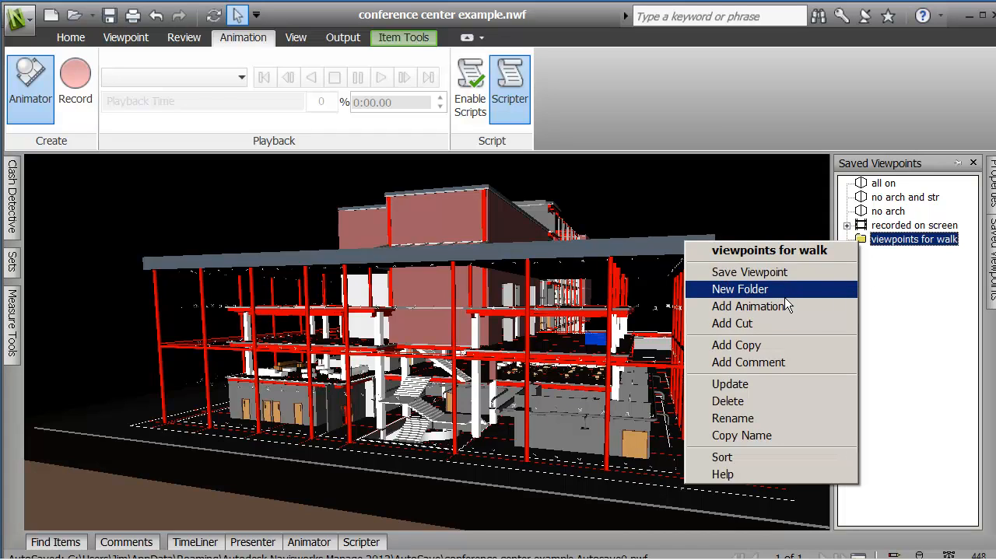
{"action": "left_click", "coordinate": [739, 288]}
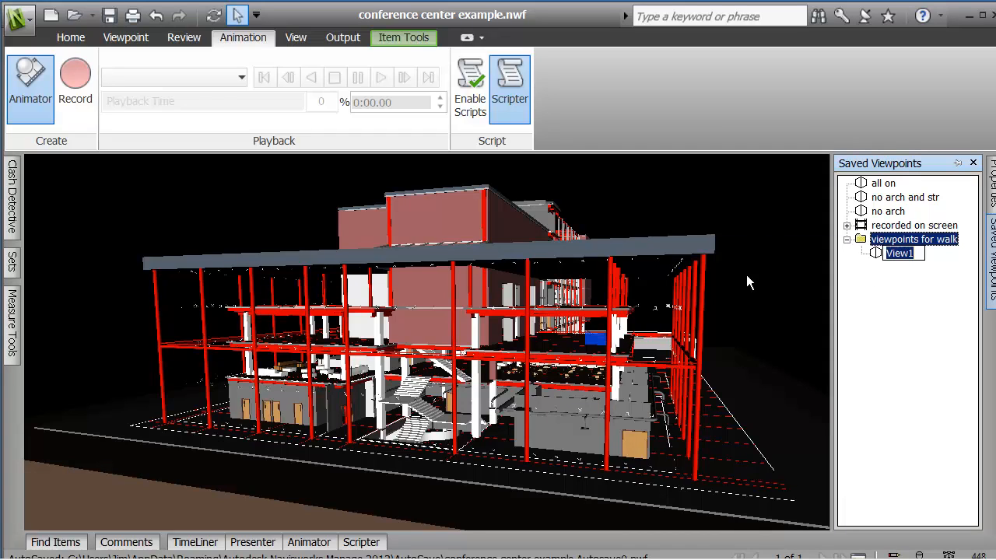
{"action": "type", "text": "lef"}
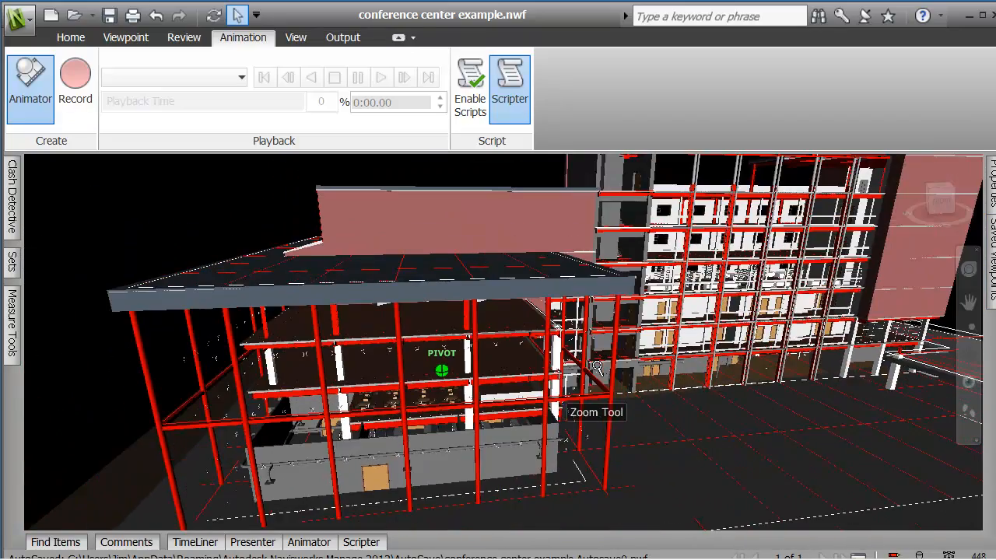
Step: Zoom out above the site and save that view into the walk folder as 'middle'
{"action": "left_click_drag", "start_coordinate": [597, 368], "coordinate": [599, 379]}
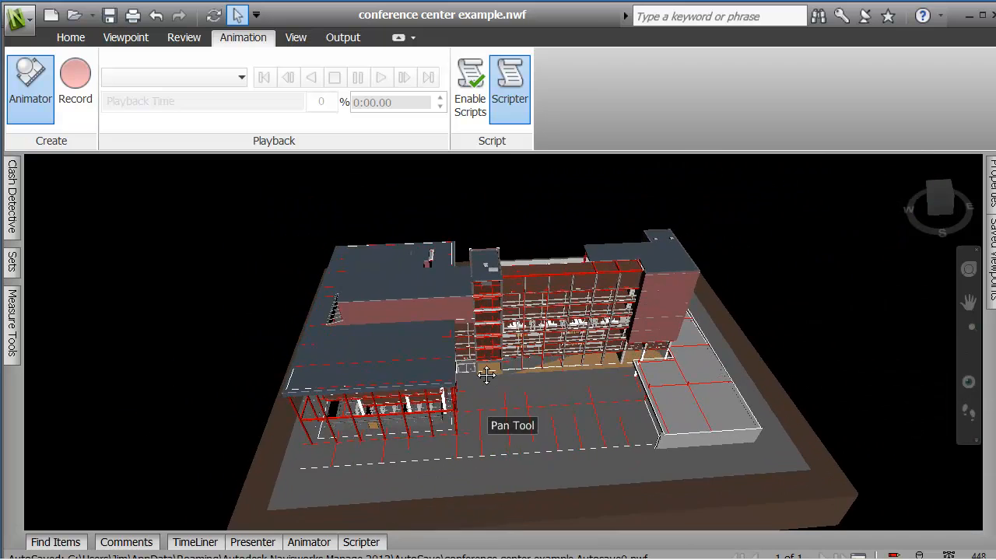
{"action": "left_click_drag", "start_coordinate": [485, 375], "coordinate": [501, 423]}
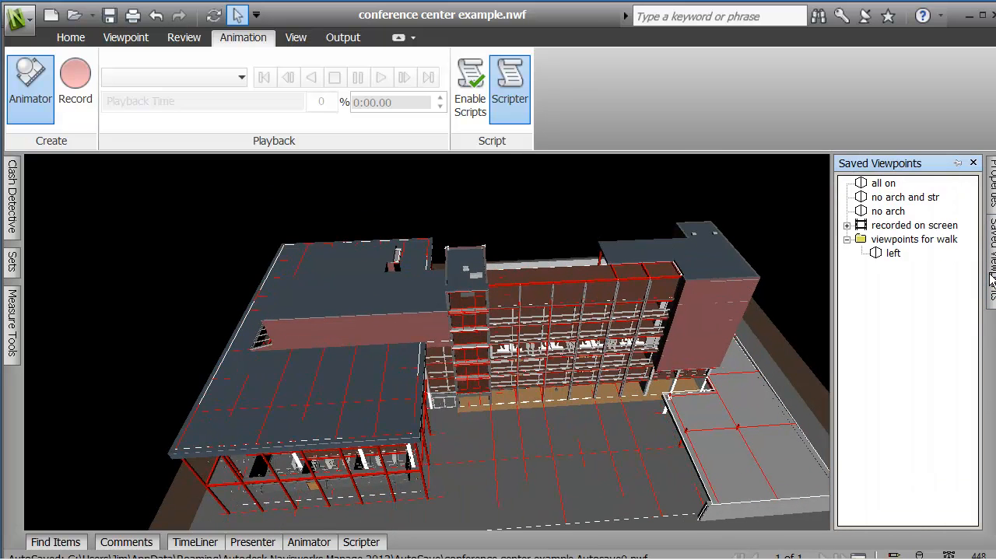
{"action": "right_click", "coordinate": [914, 240]}
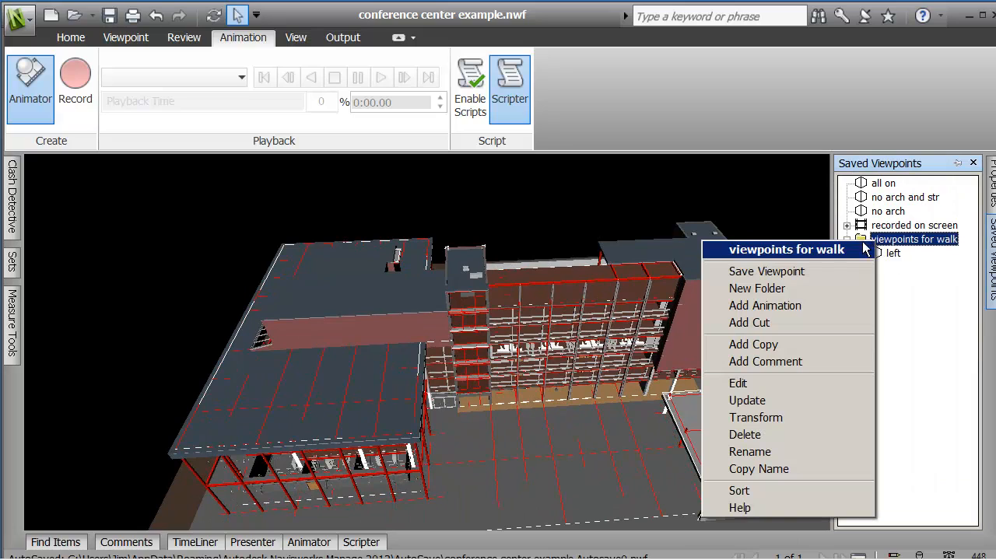
{"action": "mouse_move", "coordinate": [772, 401]}
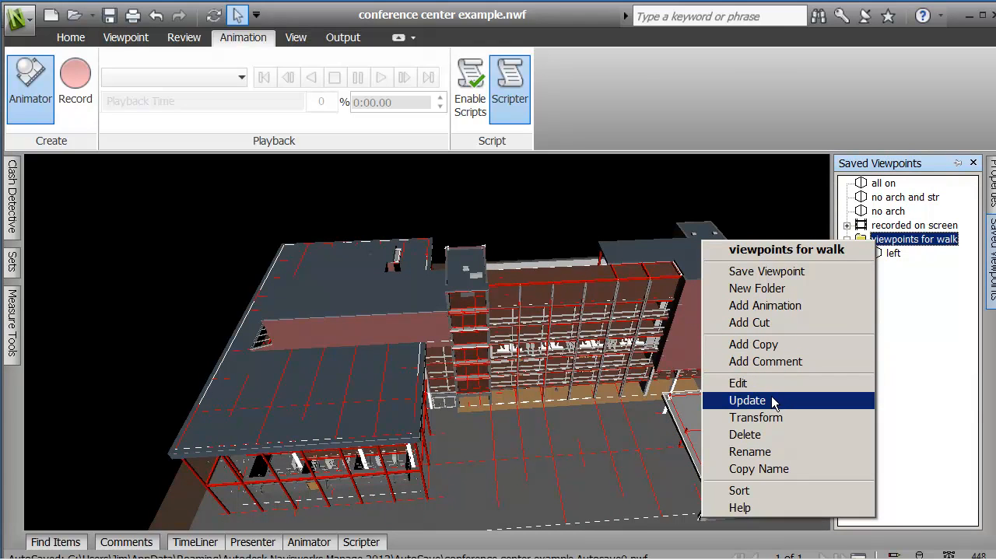
{"action": "mouse_move", "coordinate": [738, 383]}
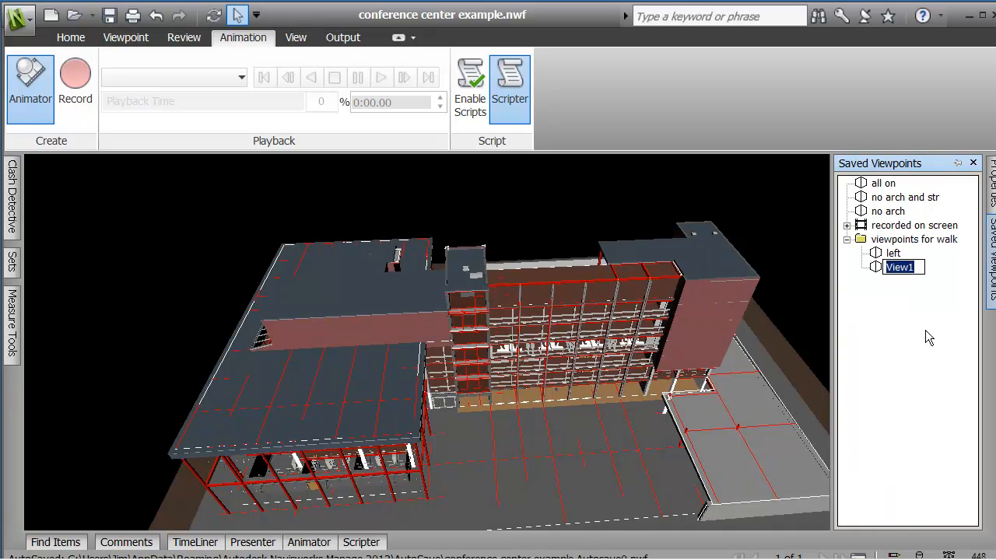
{"action": "type", "text": "middle"}
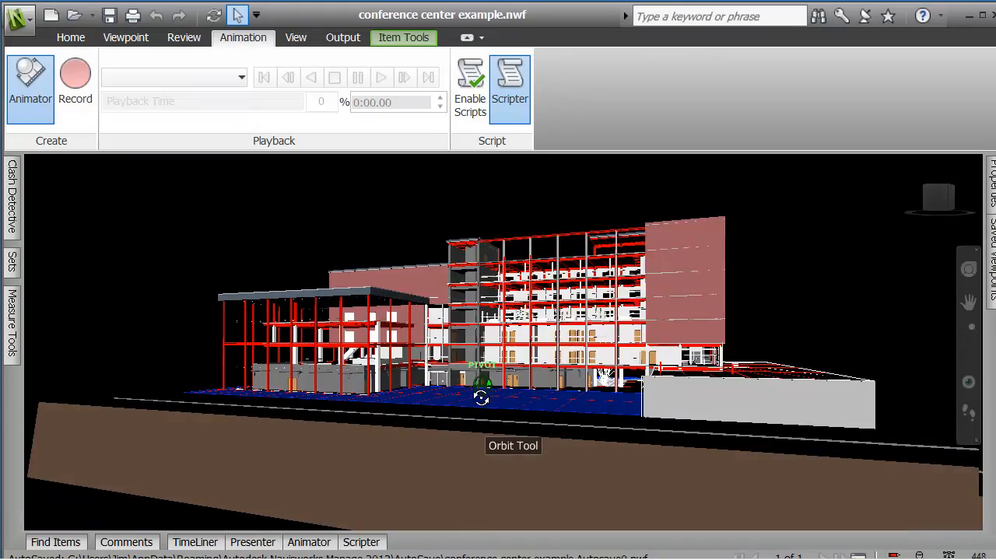
Step: Move to a close ground-level corner view and save it as 'right'
{"action": "left_click_drag", "start_coordinate": [481, 397], "coordinate": [370, 397]}
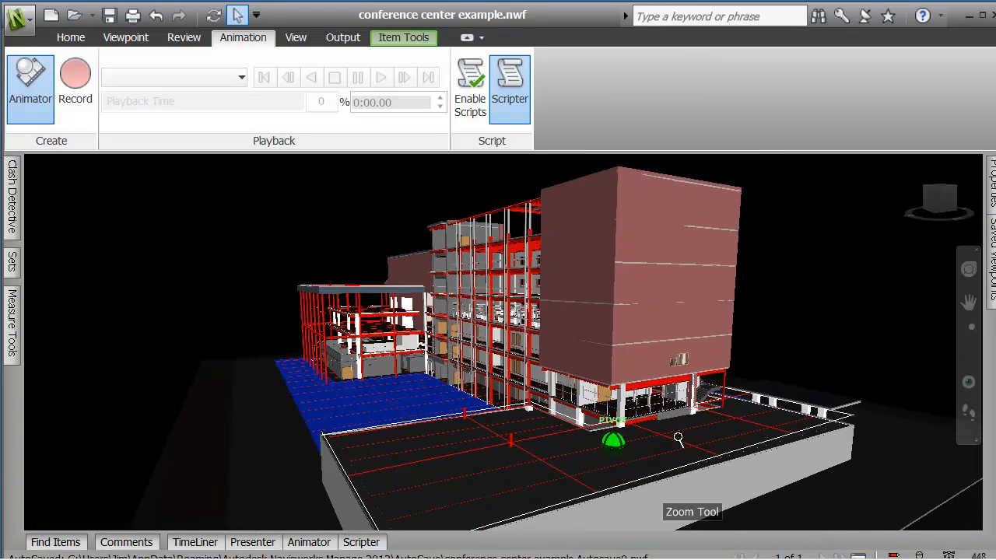
{"action": "left_click_drag", "start_coordinate": [679, 441], "coordinate": [650, 428]}
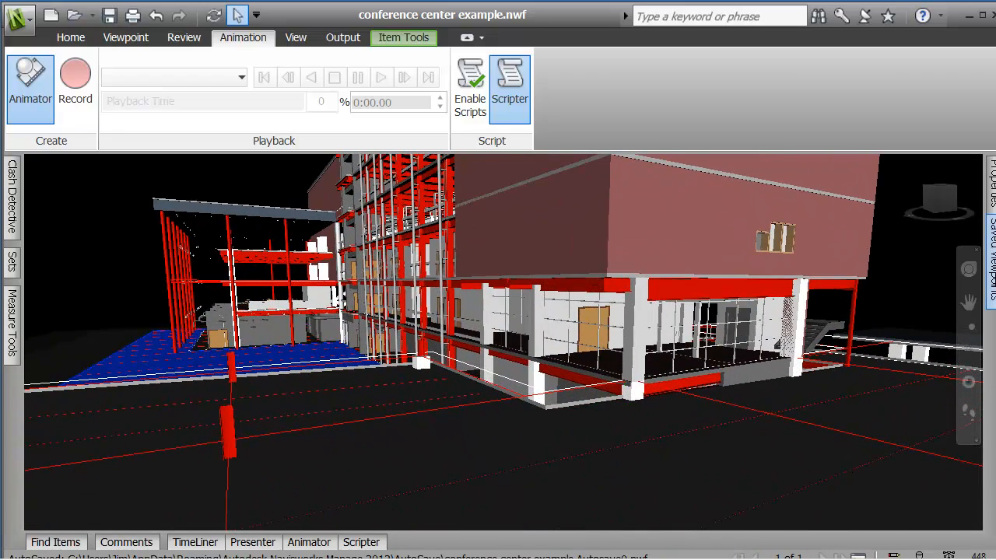
{"action": "right_click", "coordinate": [915, 240]}
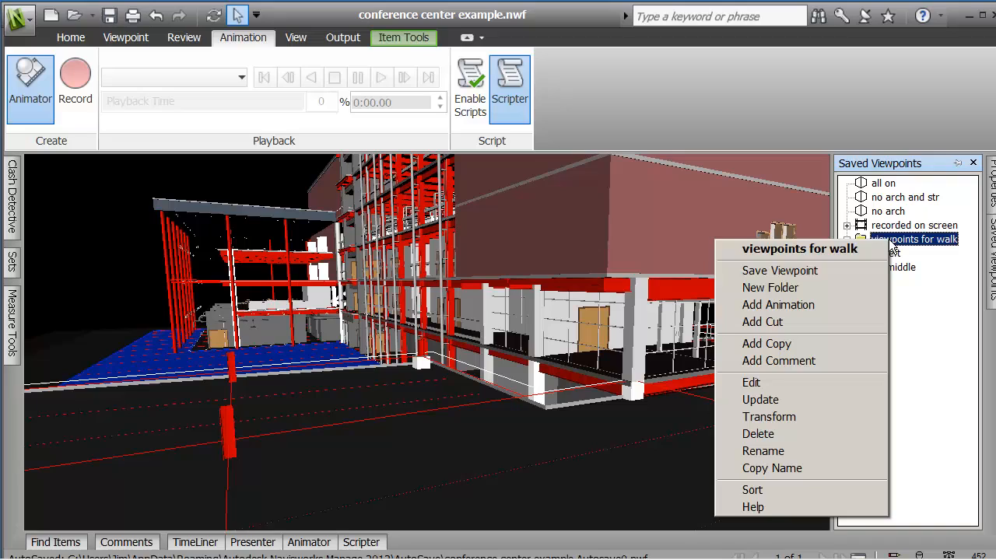
{"action": "mouse_move", "coordinate": [770, 287]}
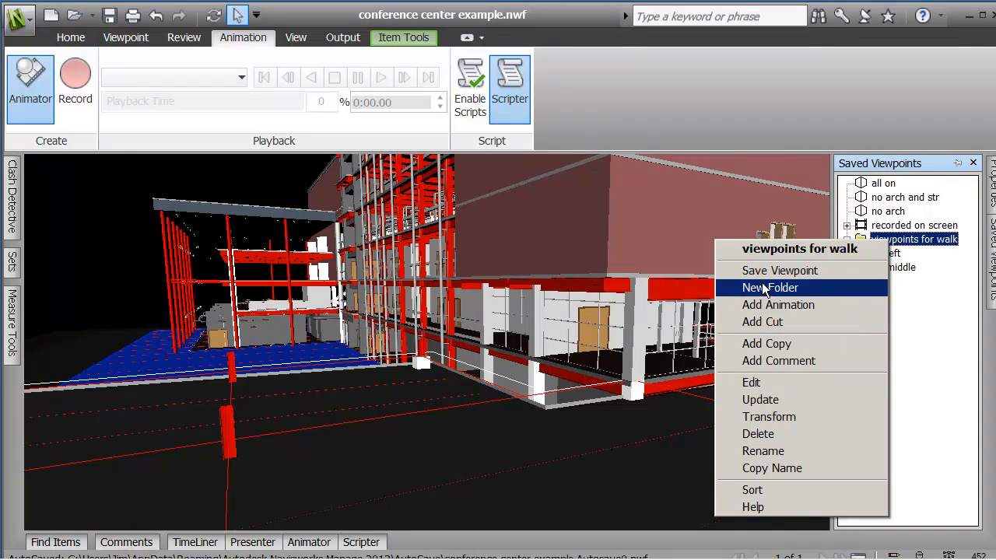
{"action": "left_click", "coordinate": [769, 286]}
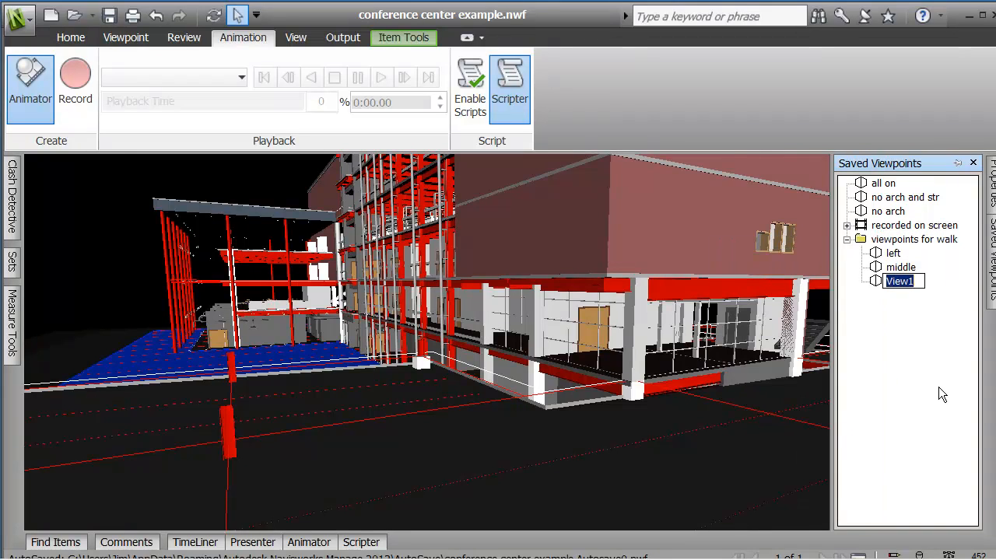
{"action": "type", "text": "right"}
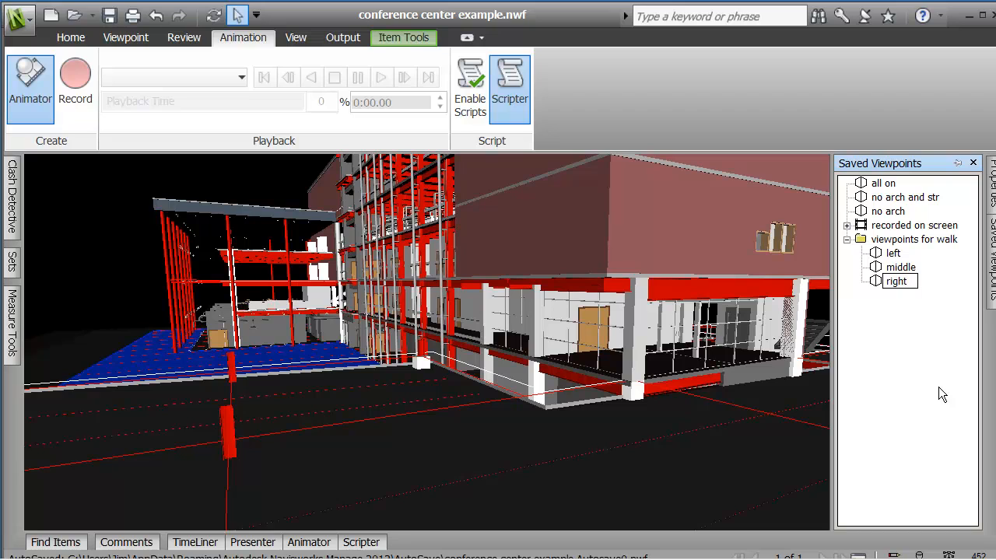
{"action": "mouse_move", "coordinate": [879, 347]}
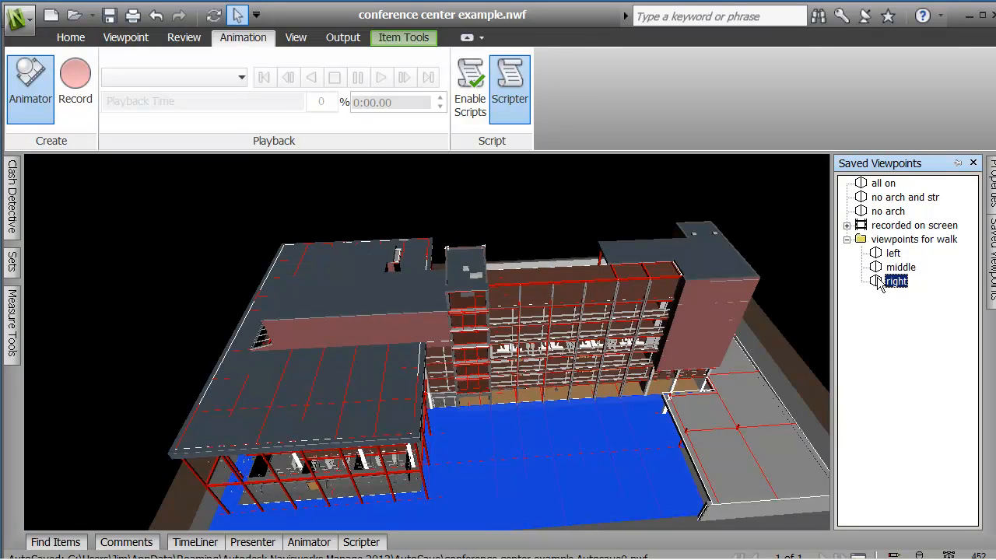
Step: Recall the right, middle and 'no arch and str' saved viewpoints to check them
{"action": "double_click", "coordinate": [896, 280]}
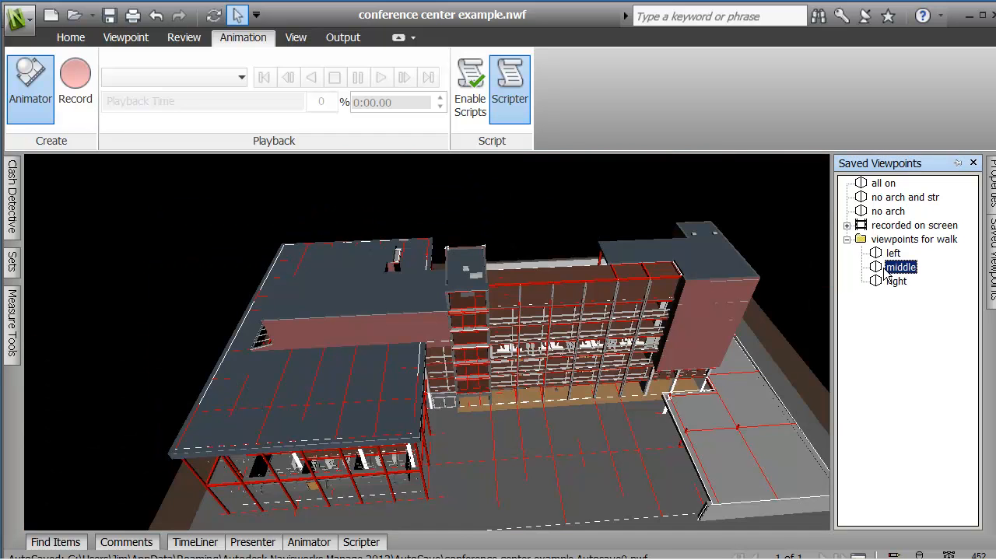
{"action": "left_click", "coordinate": [897, 280]}
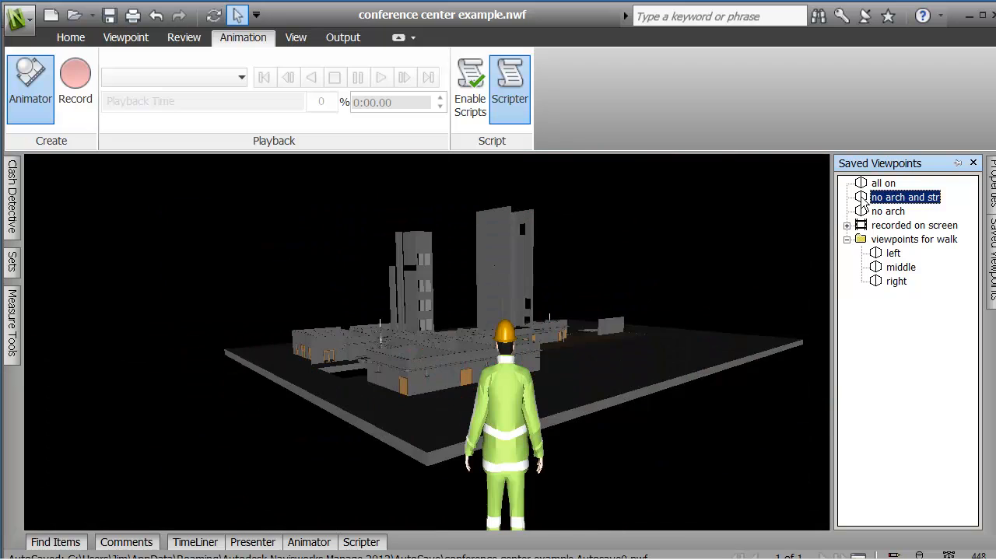
{"action": "left_click", "coordinate": [887, 212]}
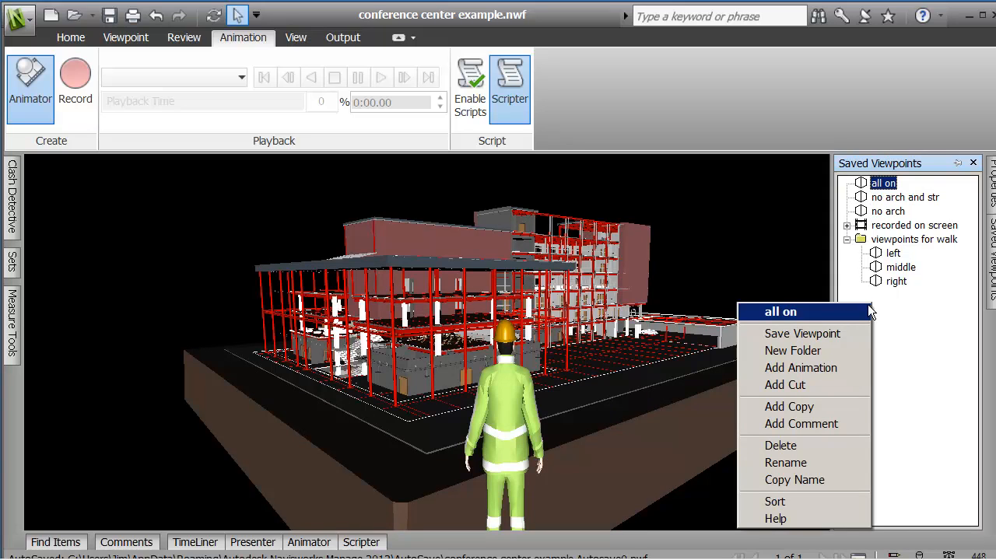
{"action": "mouse_move", "coordinate": [800, 367]}
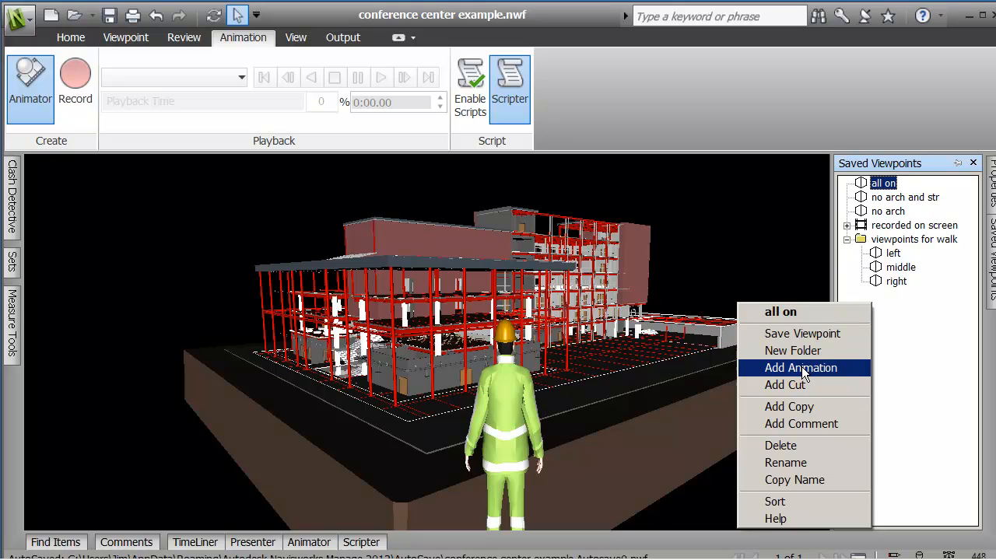
Step: Add an animation named 'from viewpoints' holding the left, middle and right viewpoints
{"action": "left_click", "coordinate": [800, 367]}
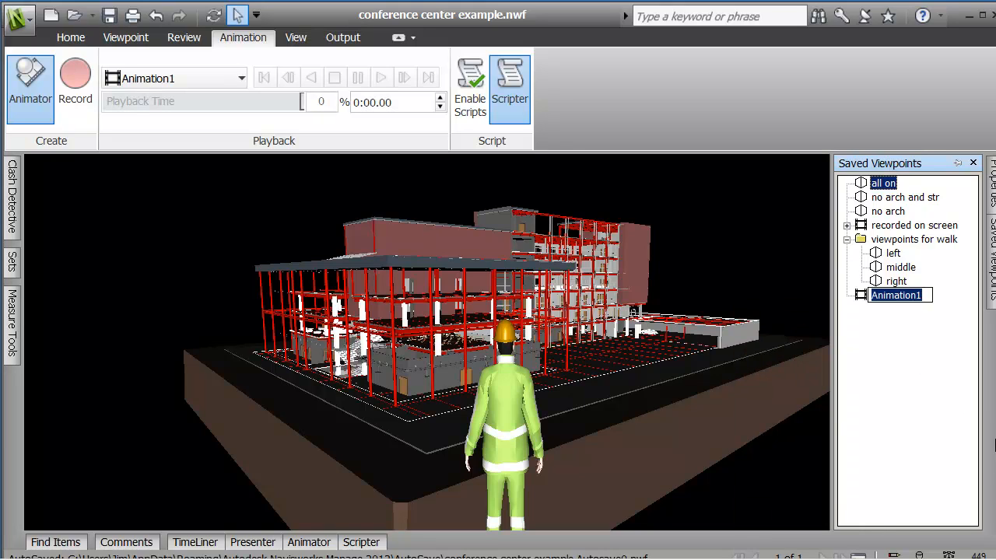
{"action": "type", "text": "from"}
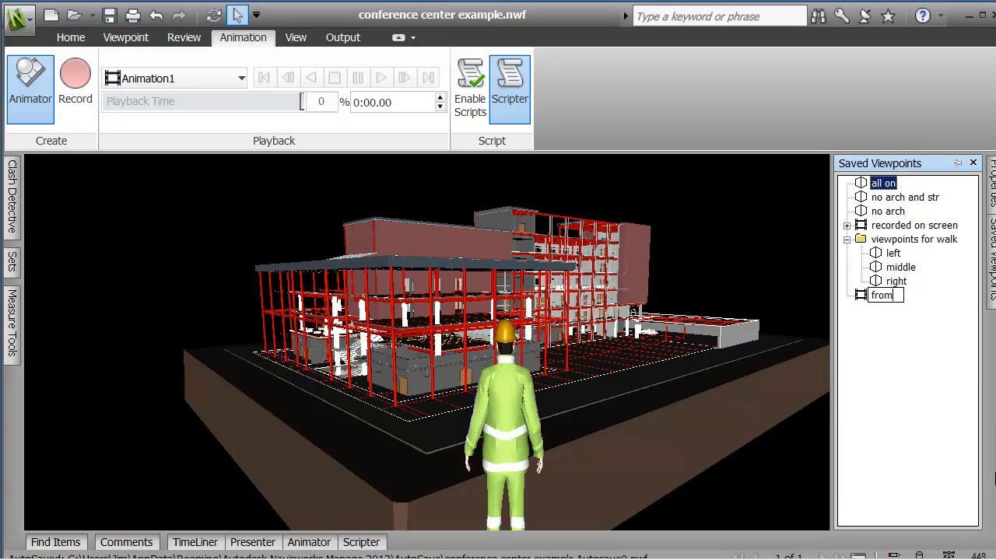
{"action": "type", "text": "viewpoints"}
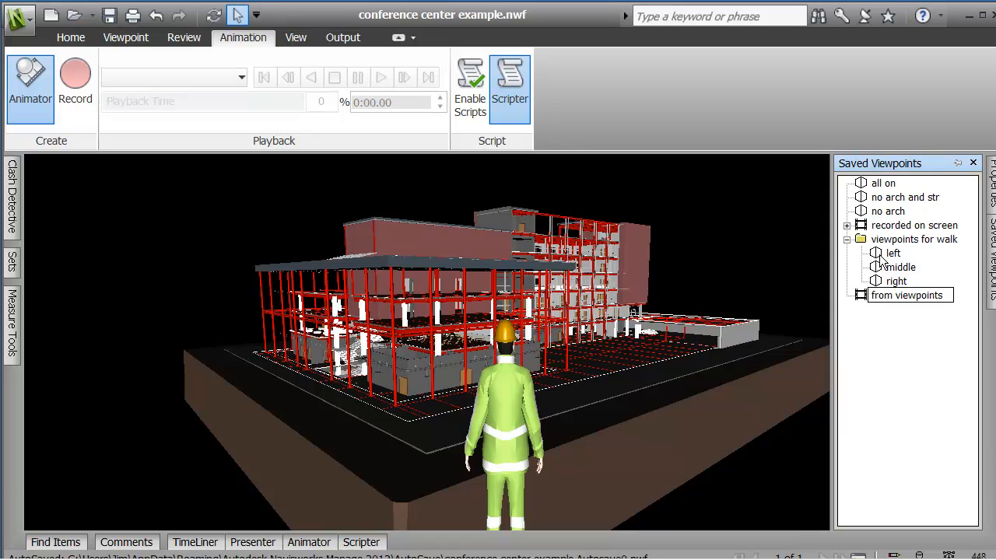
{"action": "double_click", "coordinate": [893, 252]}
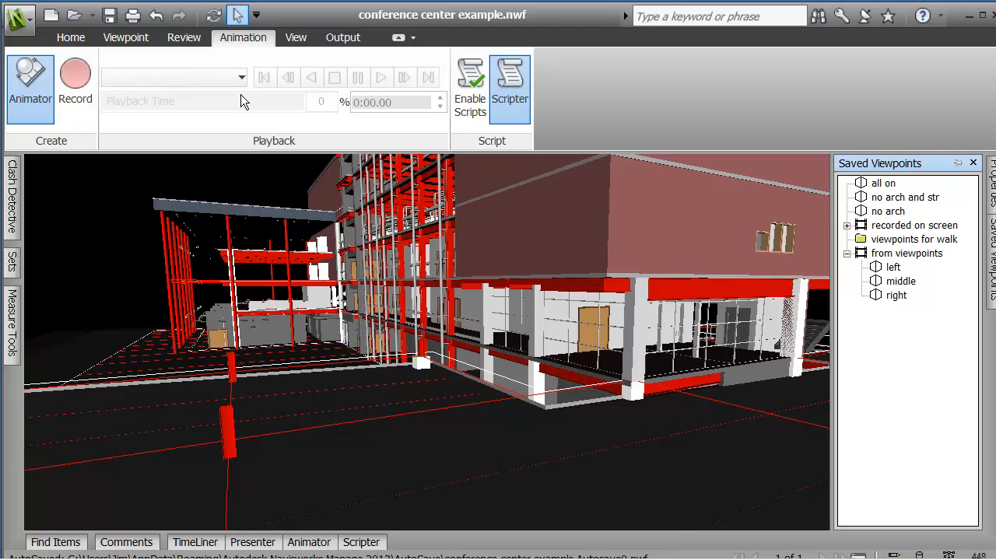
Step: Select the 'from viewpoints' animation for playback
{"action": "left_click", "coordinate": [239, 78]}
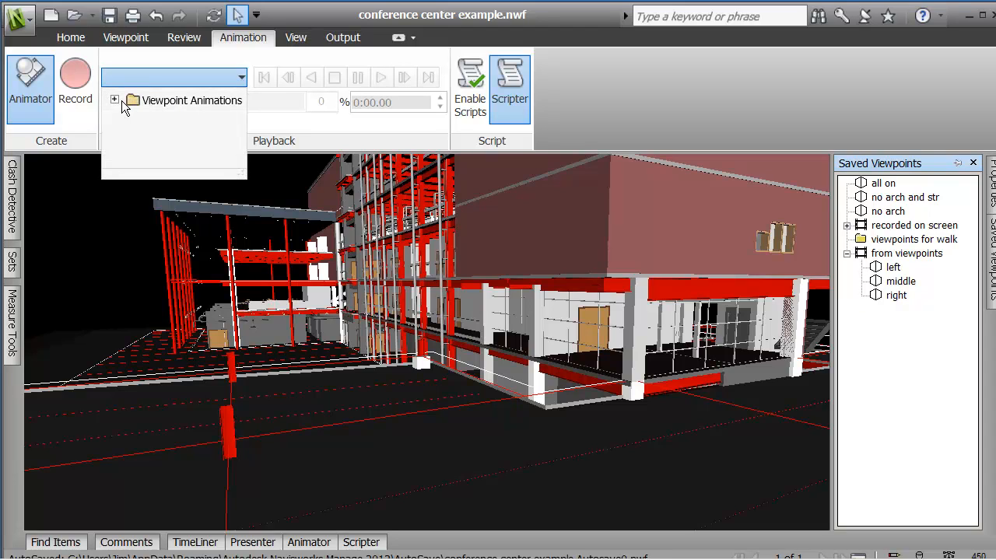
{"action": "left_click", "coordinate": [116, 99]}
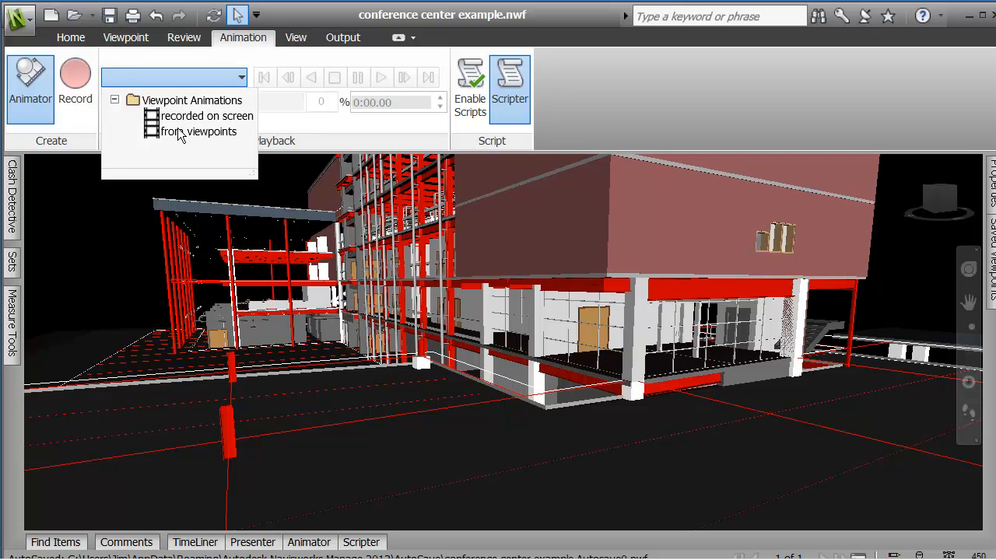
{"action": "left_click", "coordinate": [196, 131]}
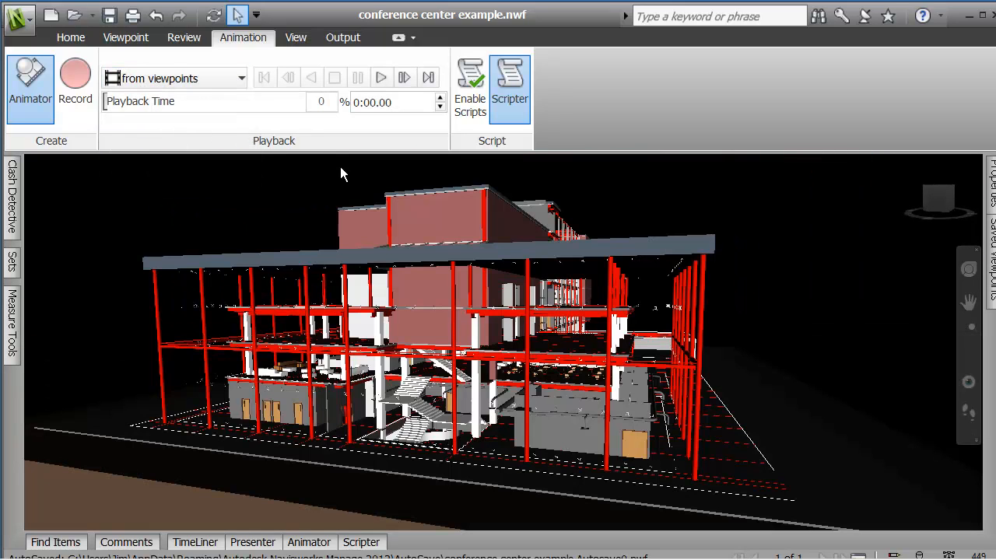
{"action": "mouse_move", "coordinate": [381, 78]}
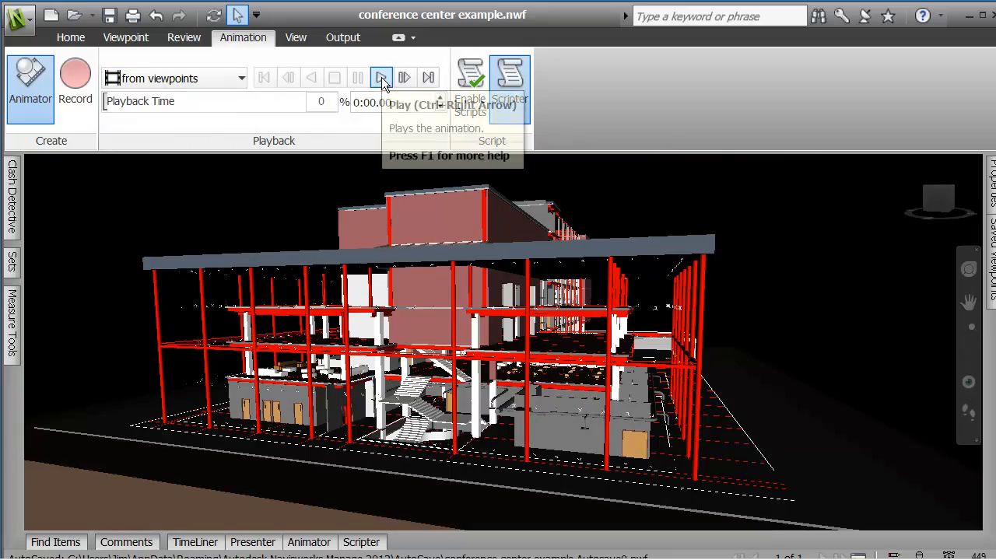
Step: Play the 'from viewpoints' animation through to 100%, ending on the right view
{"action": "left_click", "coordinate": [382, 77]}
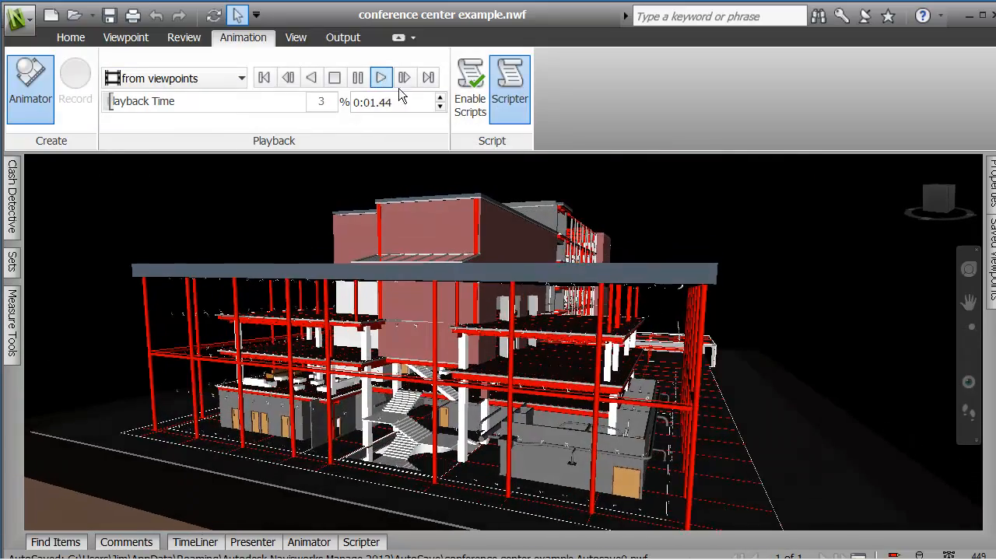
{"action": "left_click", "coordinate": [380, 78]}
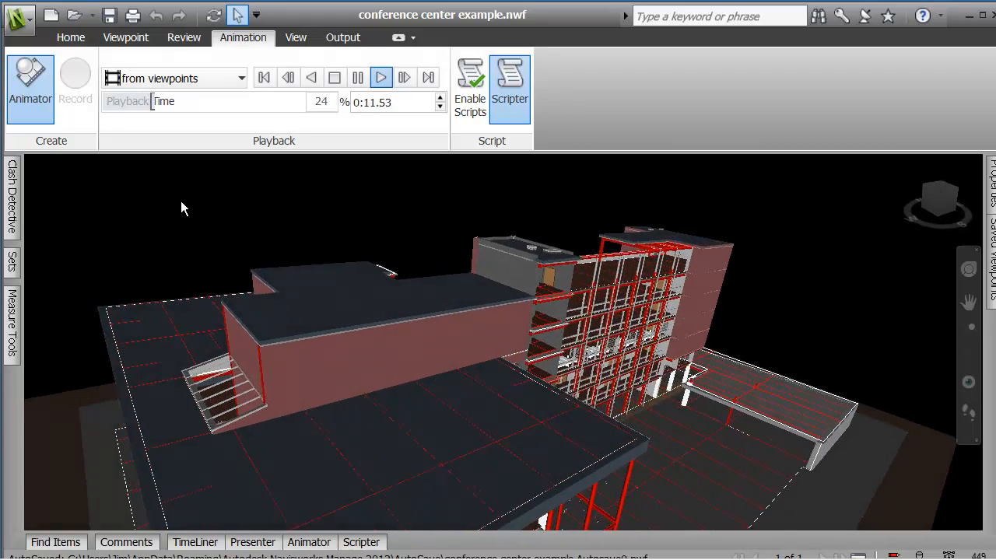
{"action": "left_click", "coordinate": [380, 78]}
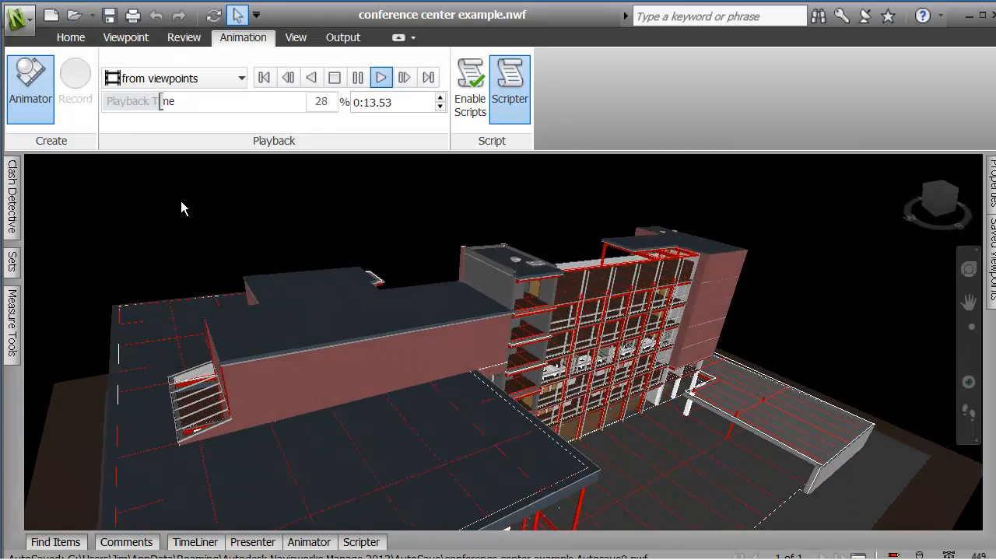
{"action": "left_click", "coordinate": [379, 77]}
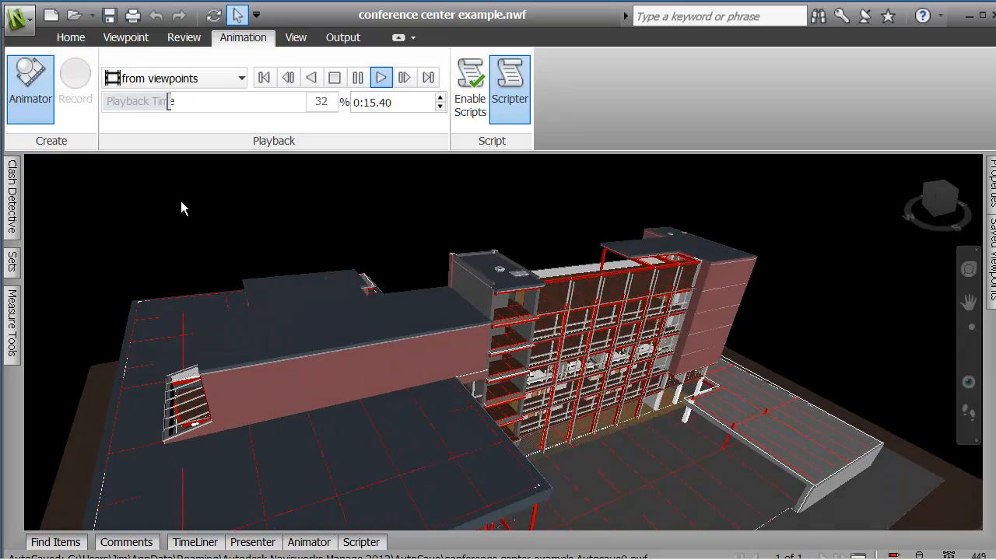
{"action": "left_click", "coordinate": [380, 77]}
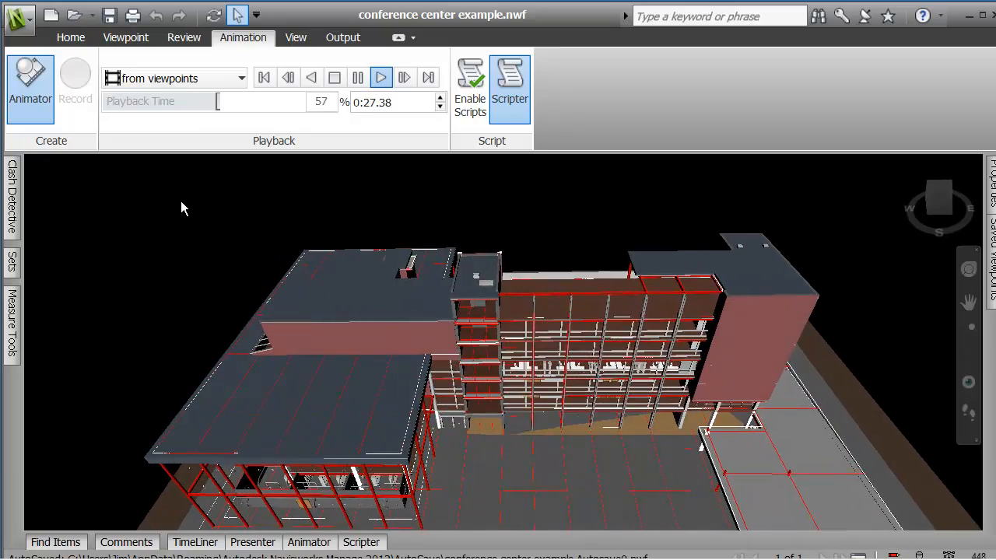
{"action": "left_click", "coordinate": [381, 78]}
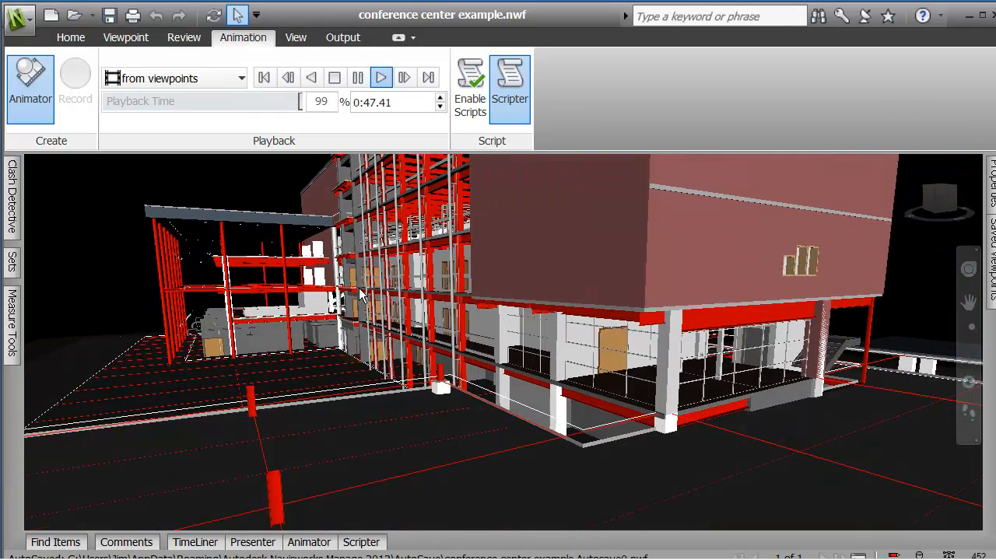
{"action": "left_click", "coordinate": [380, 78]}
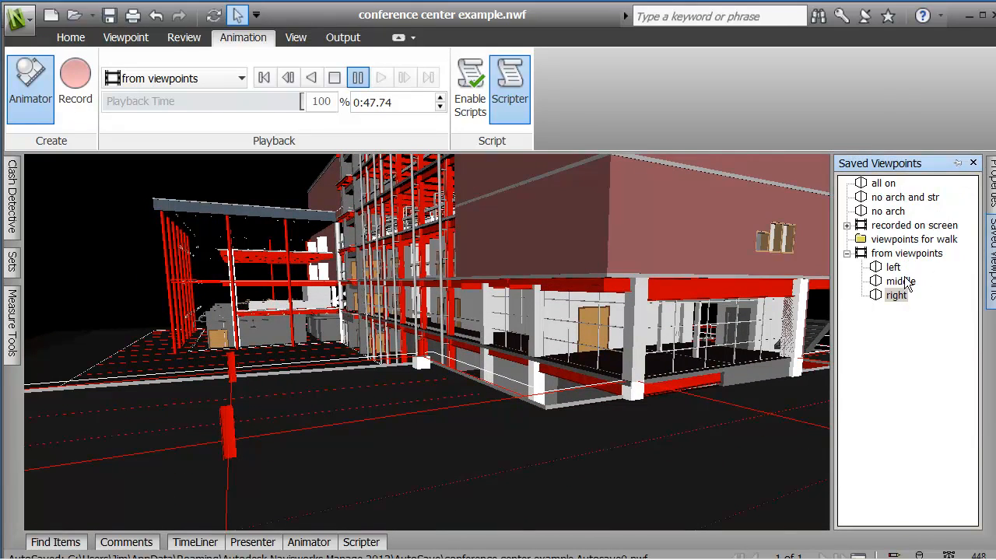
Step: Update the middle viewpoint to a straight-on front view, then show the right viewpoint
{"action": "left_click", "coordinate": [899, 280]}
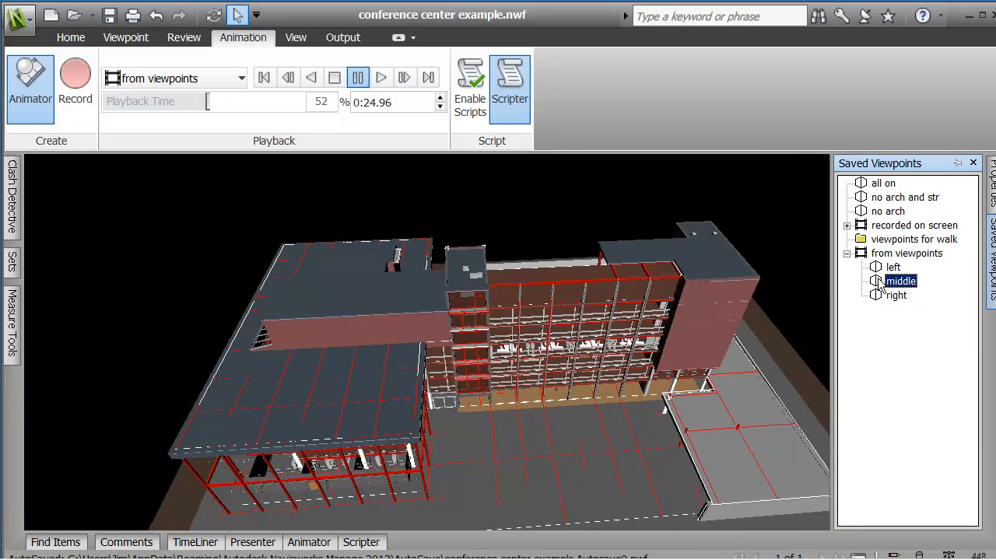
{"action": "mouse_move", "coordinate": [479, 349]}
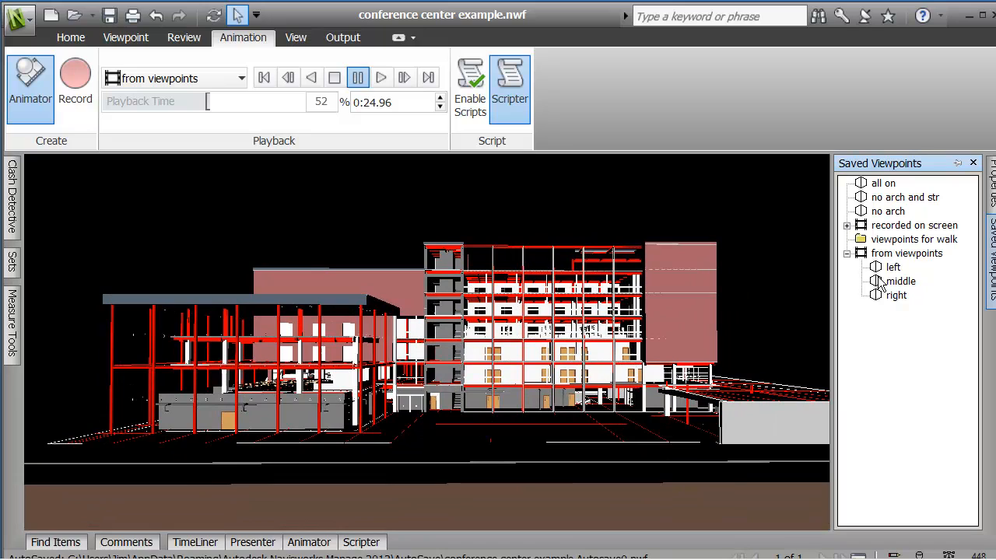
{"action": "right_click", "coordinate": [899, 280]}
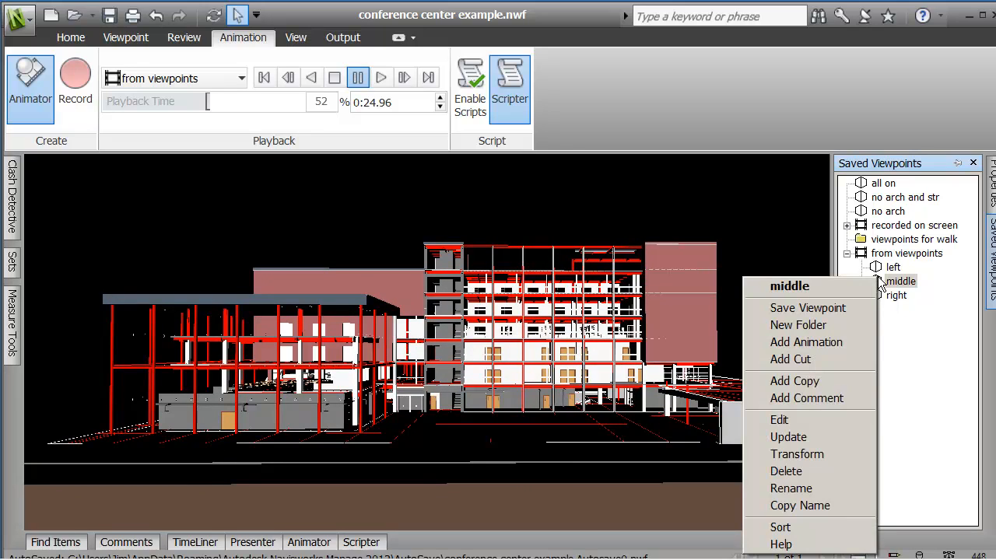
{"action": "mouse_move", "coordinate": [787, 436]}
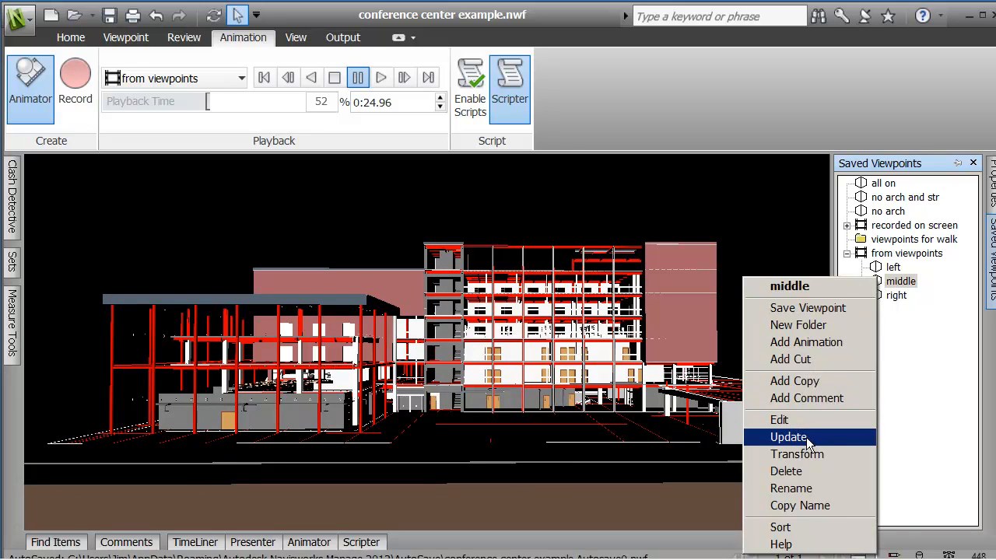
{"action": "left_click", "coordinate": [788, 435]}
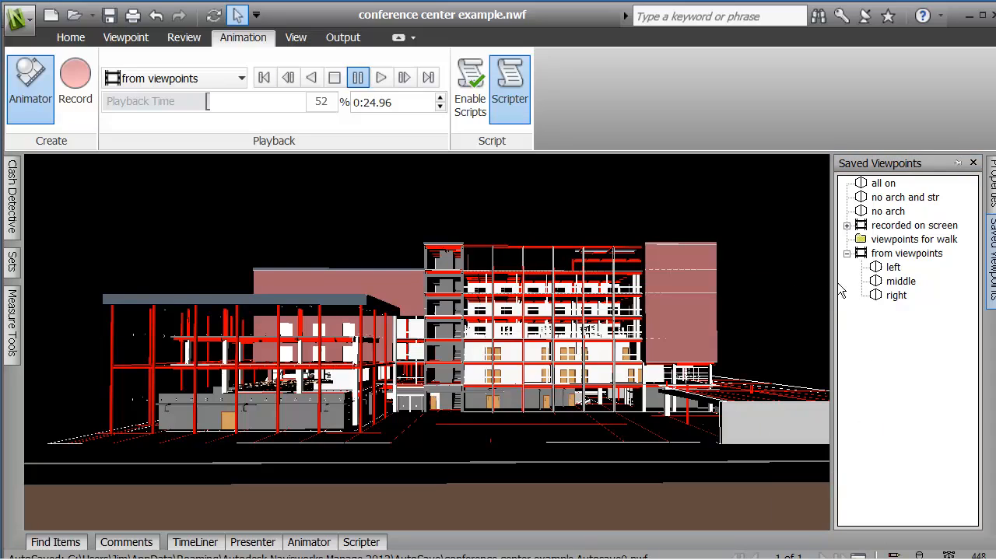
{"action": "right_click", "coordinate": [900, 281]}
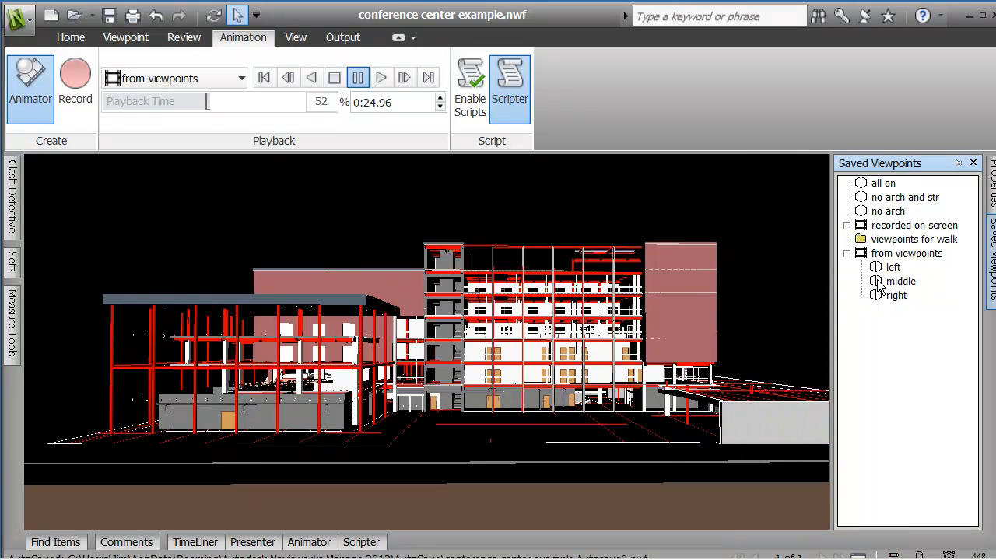
{"action": "left_click", "coordinate": [899, 280]}
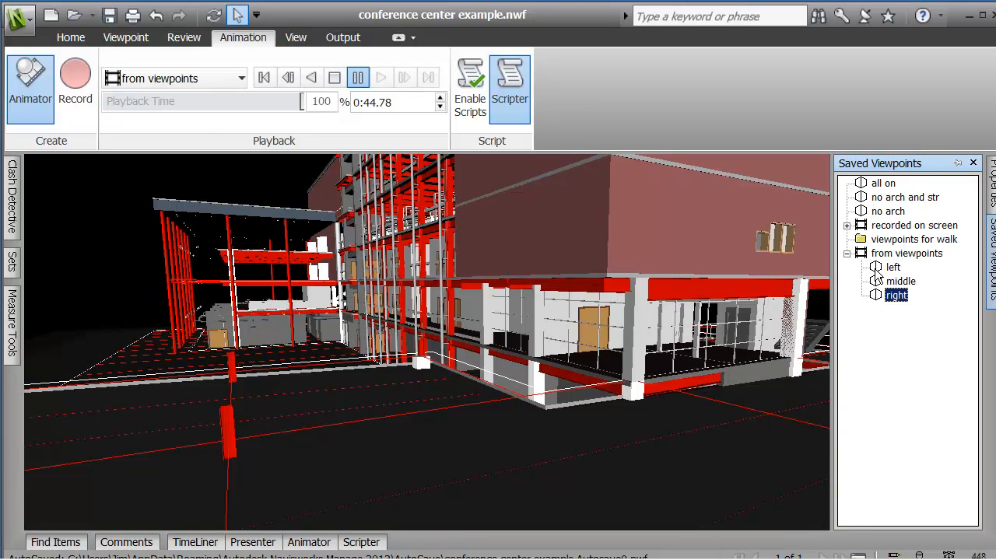
{"action": "left_click", "coordinate": [906, 252]}
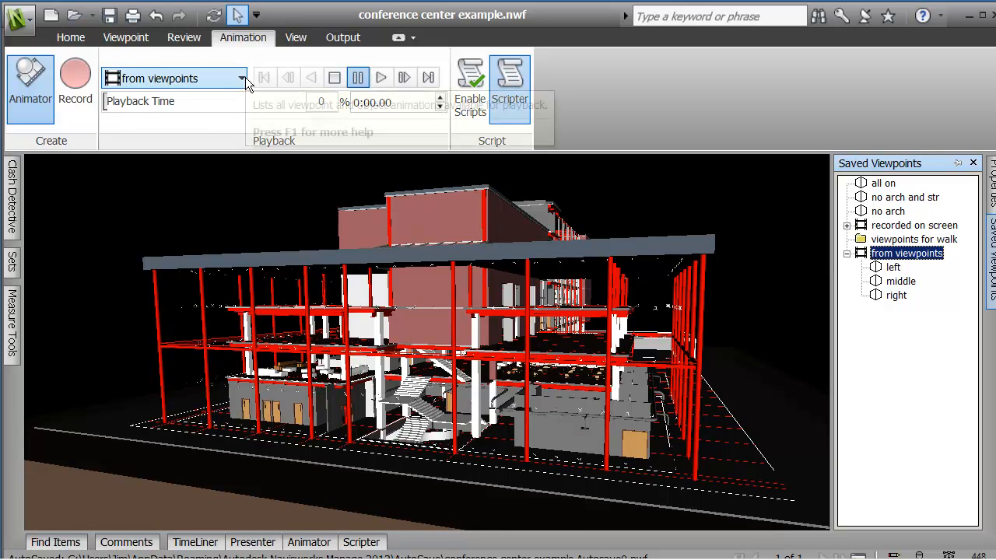
{"action": "left_click", "coordinate": [379, 77]}
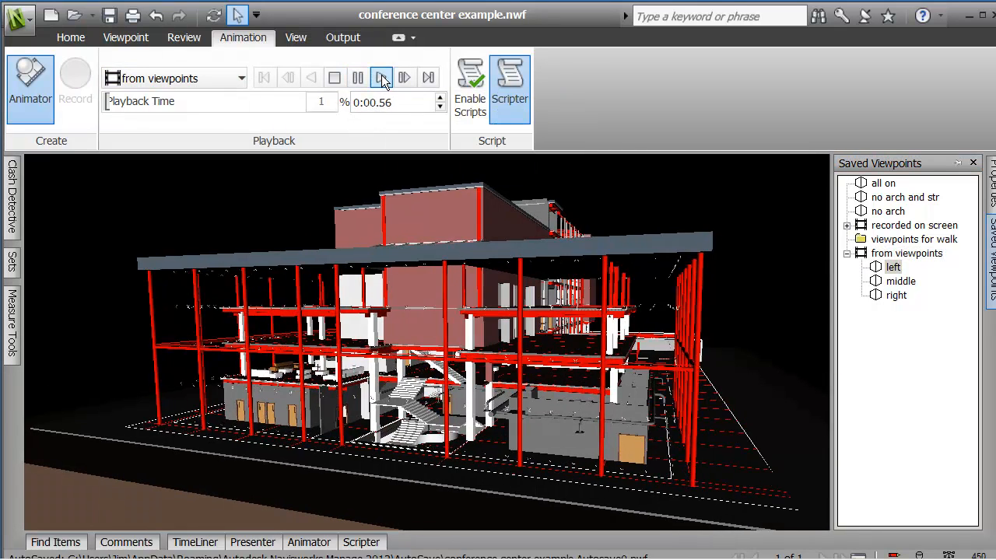
{"action": "left_click", "coordinate": [381, 77]}
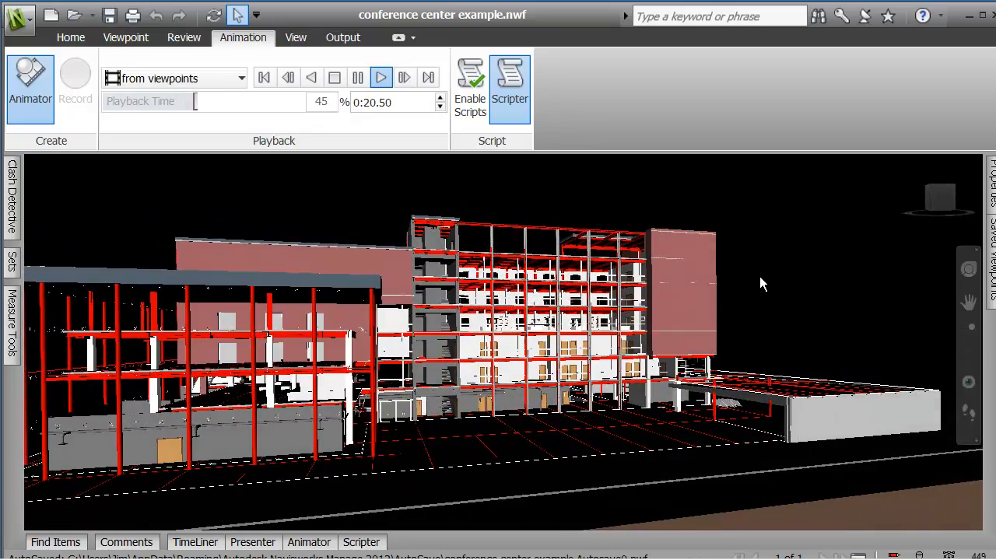
{"action": "left_click", "coordinate": [381, 78]}
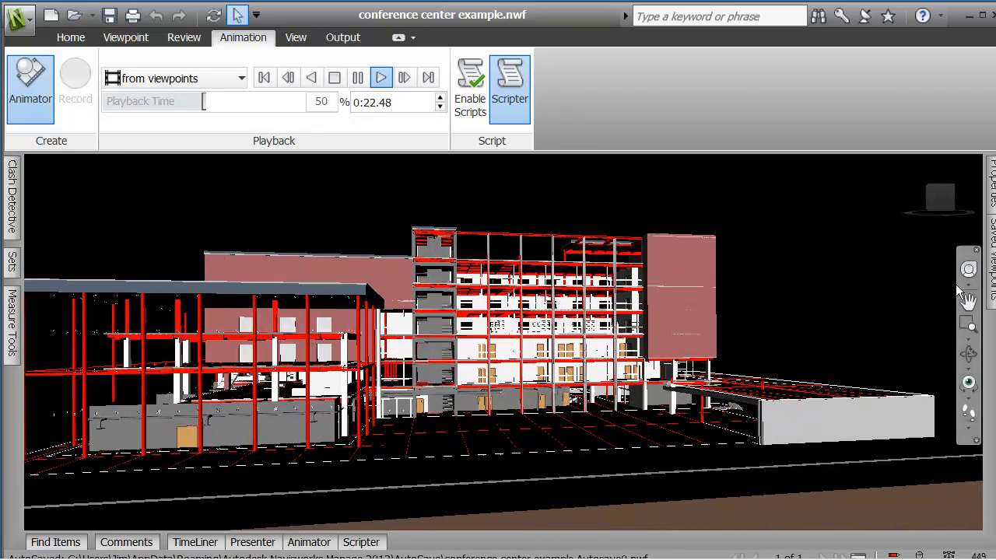
{"action": "left_click", "coordinate": [380, 76]}
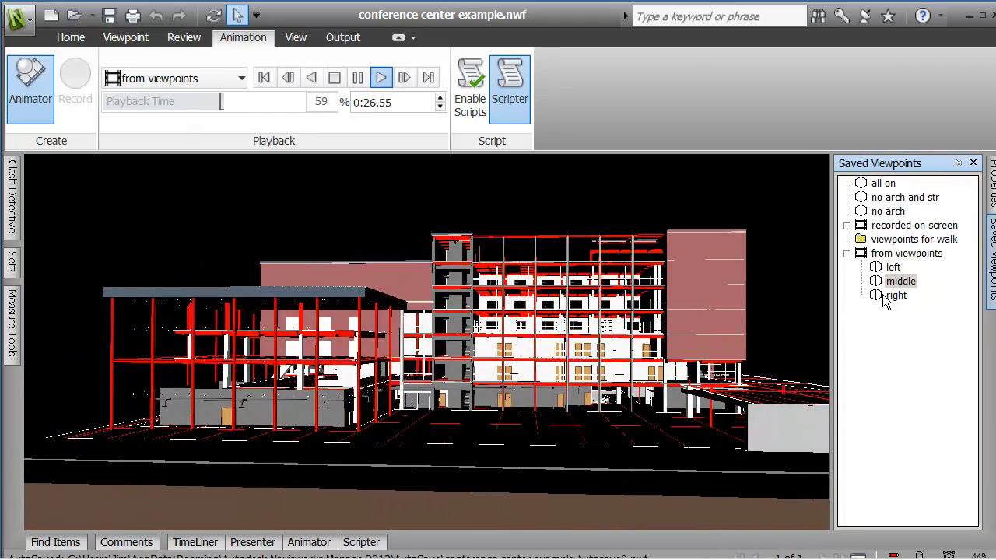
{"action": "left_click", "coordinate": [380, 78]}
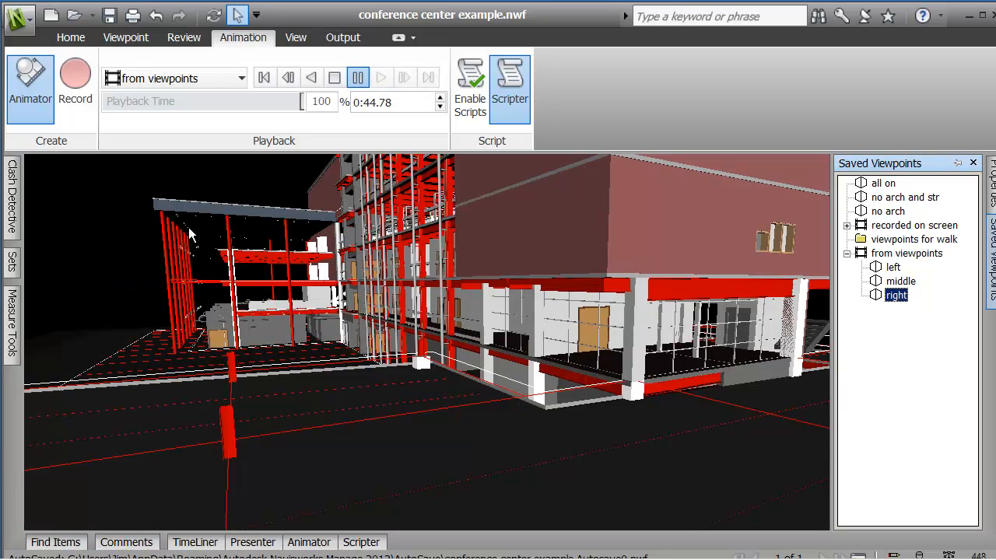
{"action": "left_click", "coordinate": [11, 195]}
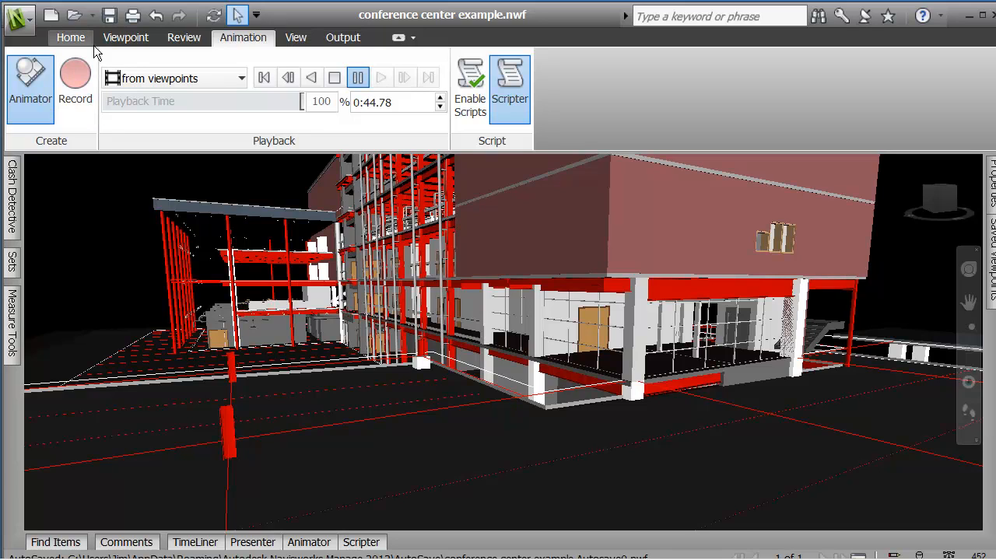
Step: Reload the workspace with Clash Detective and the Selection Tree panels available from the Home ribbon
{"action": "left_click", "coordinate": [125, 37]}
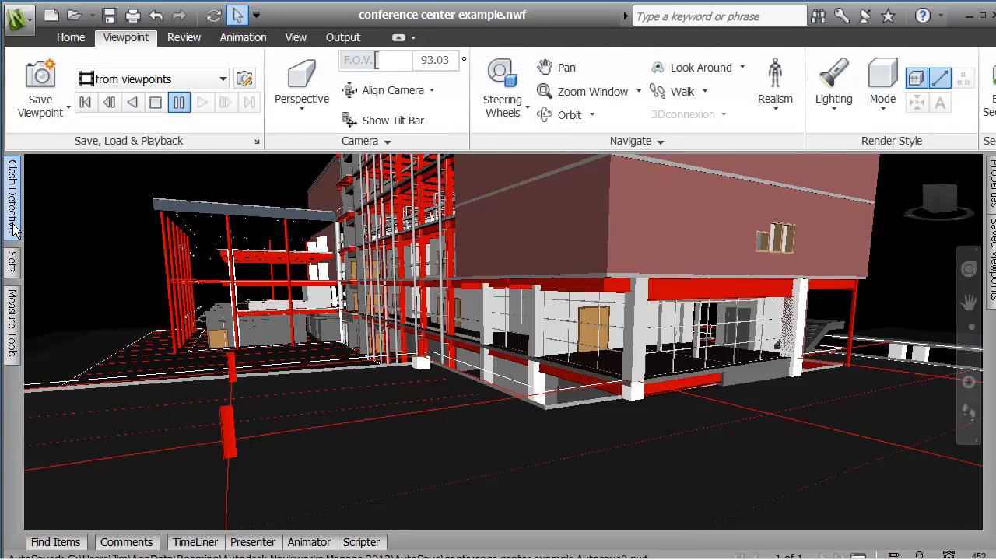
{"action": "left_click", "coordinate": [11, 195]}
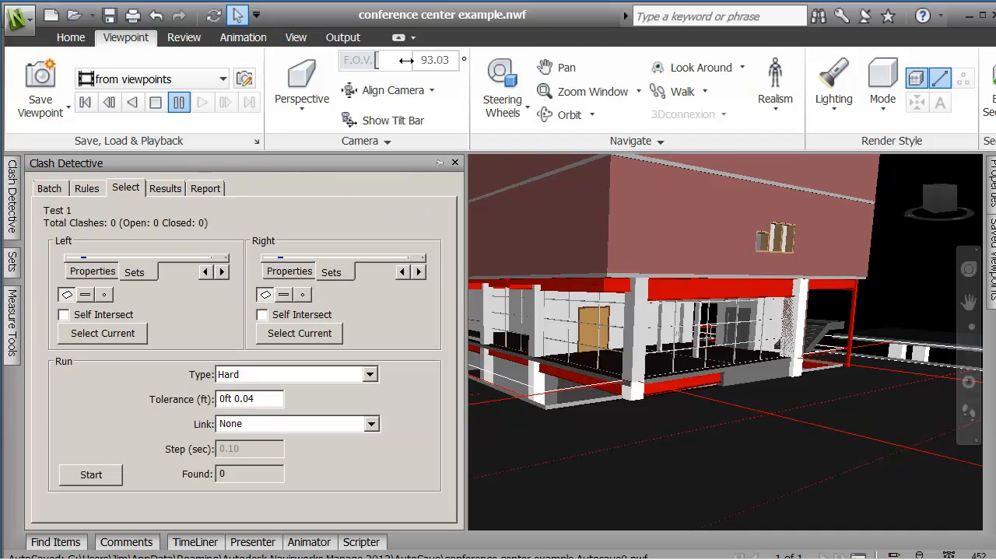
{"action": "left_click", "coordinate": [295, 37]}
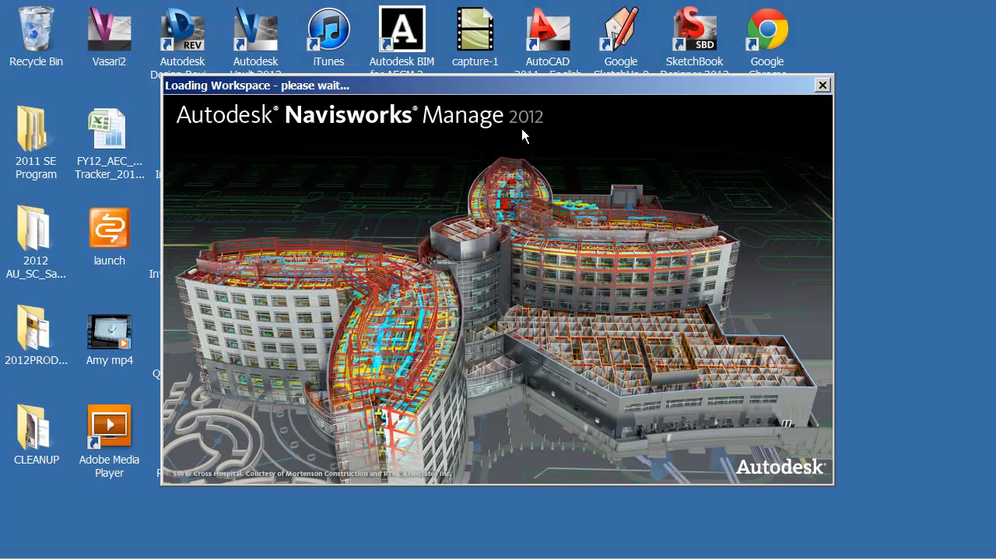
{"action": "mouse_move", "coordinate": [308, 321]}
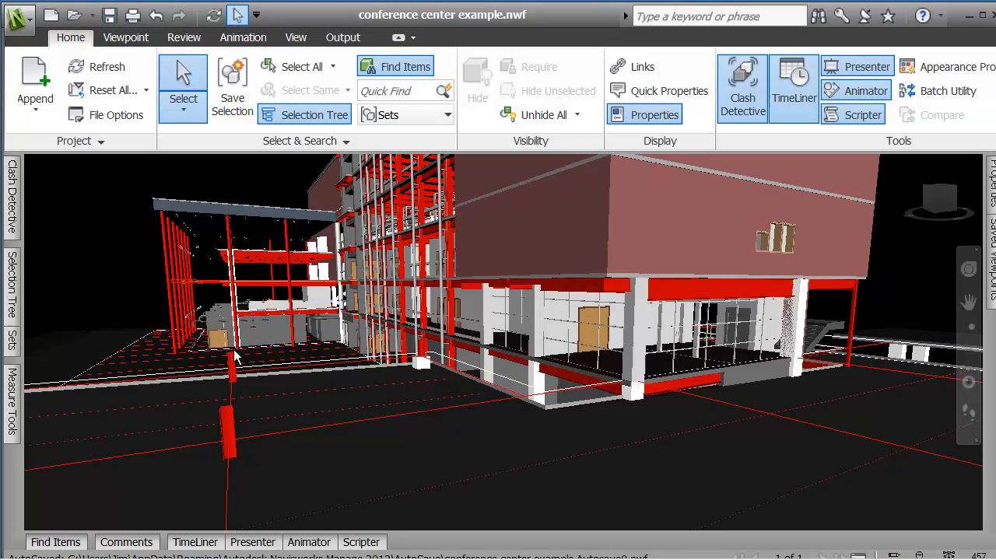
{"action": "mouse_move", "coordinate": [115, 330]}
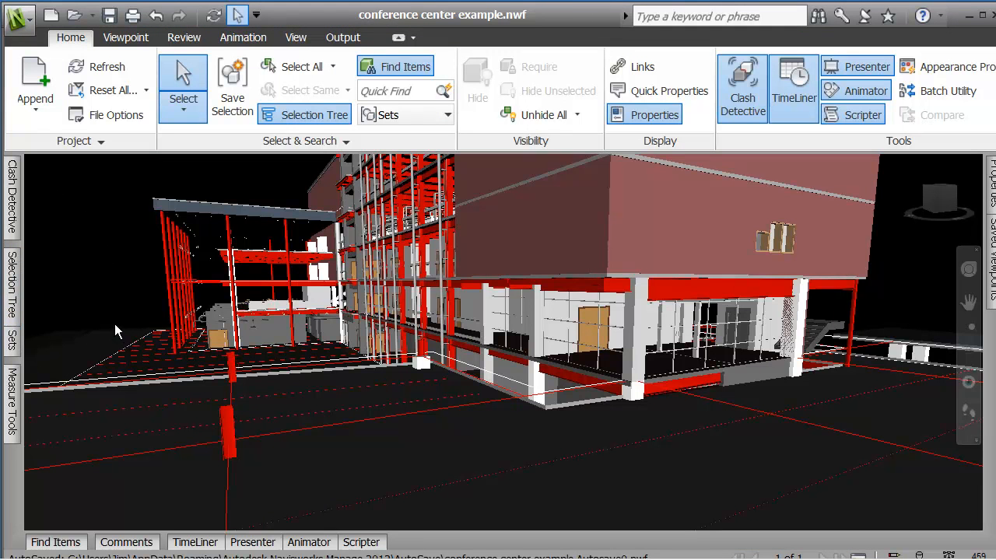
{"action": "left_click", "coordinate": [10, 342]}
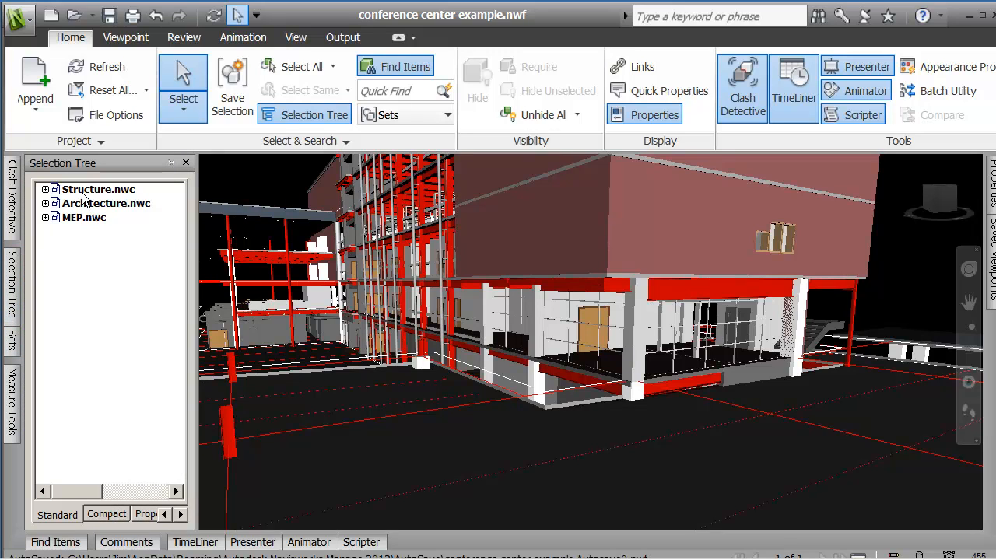
Step: Hide Architecture.nwc and MEP.nwc, then recall the right viewpoint under from viewpoints
{"action": "right_click", "coordinate": [108, 203]}
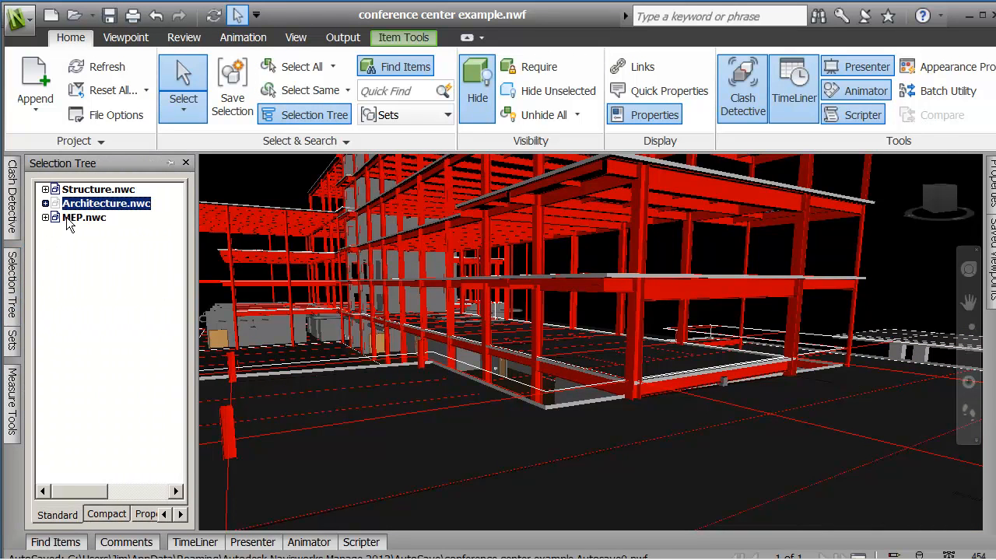
{"action": "right_click", "coordinate": [84, 218]}
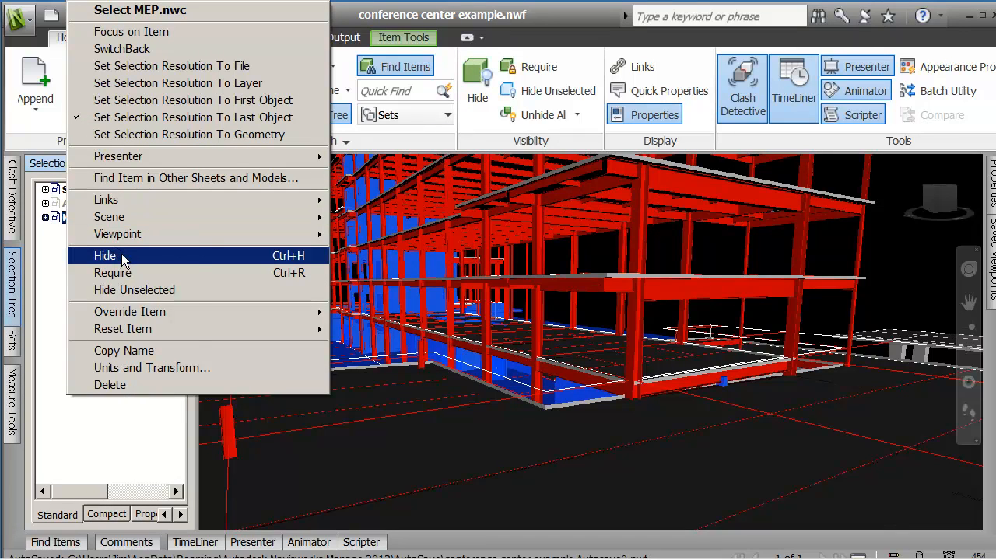
{"action": "left_click", "coordinate": [104, 255]}
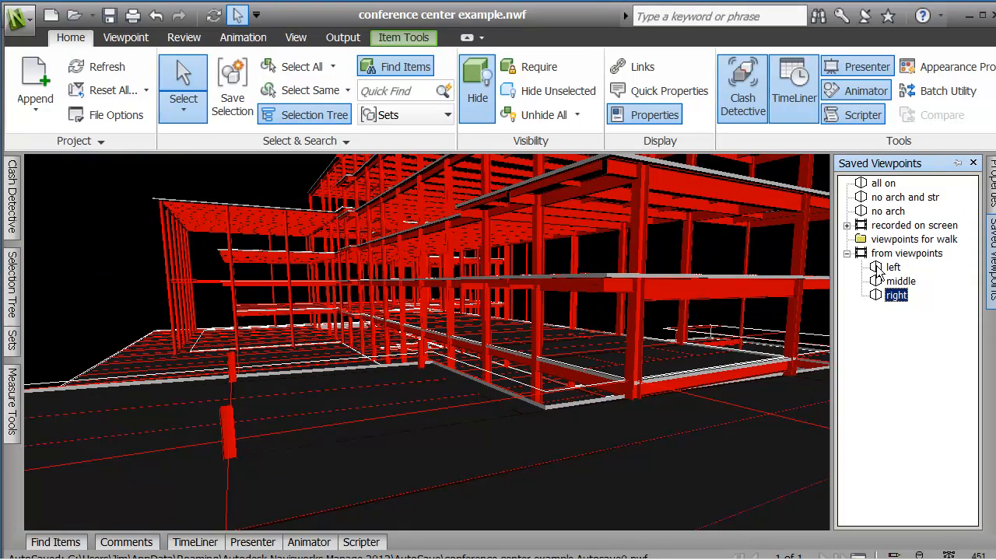
{"action": "left_click", "coordinate": [905, 252]}
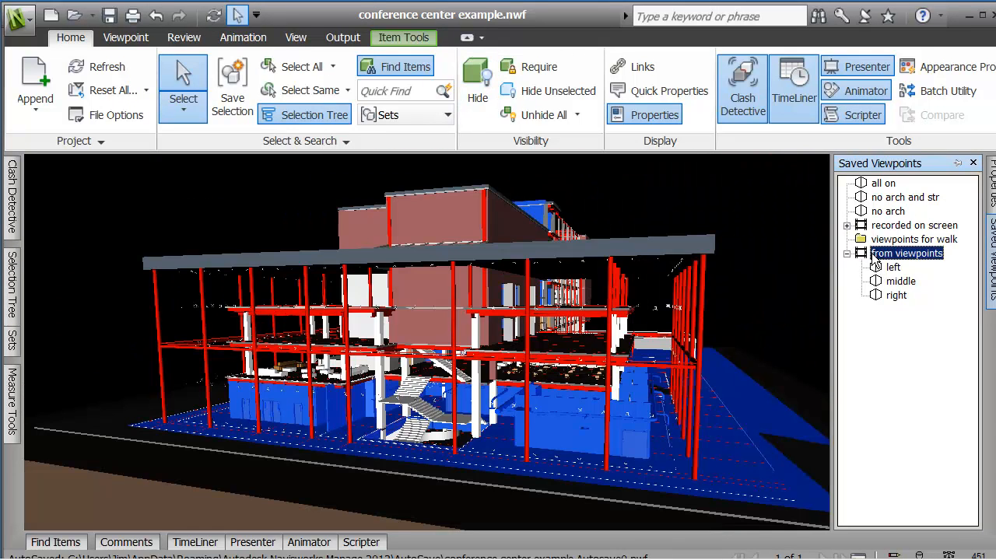
{"action": "double_click", "coordinate": [896, 296]}
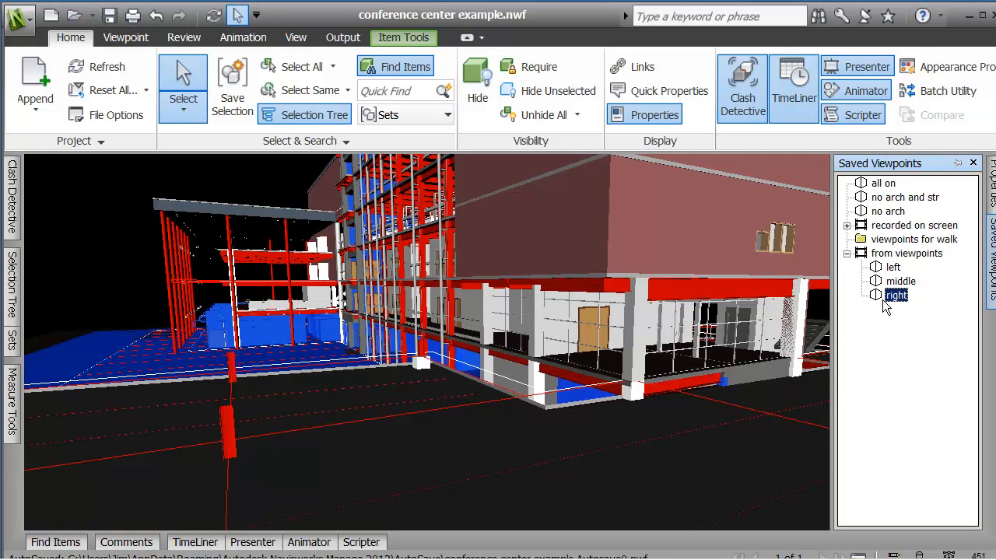
Step: Save the current view as a new viewpoint named 'only str' after right
{"action": "right_click", "coordinate": [896, 296]}
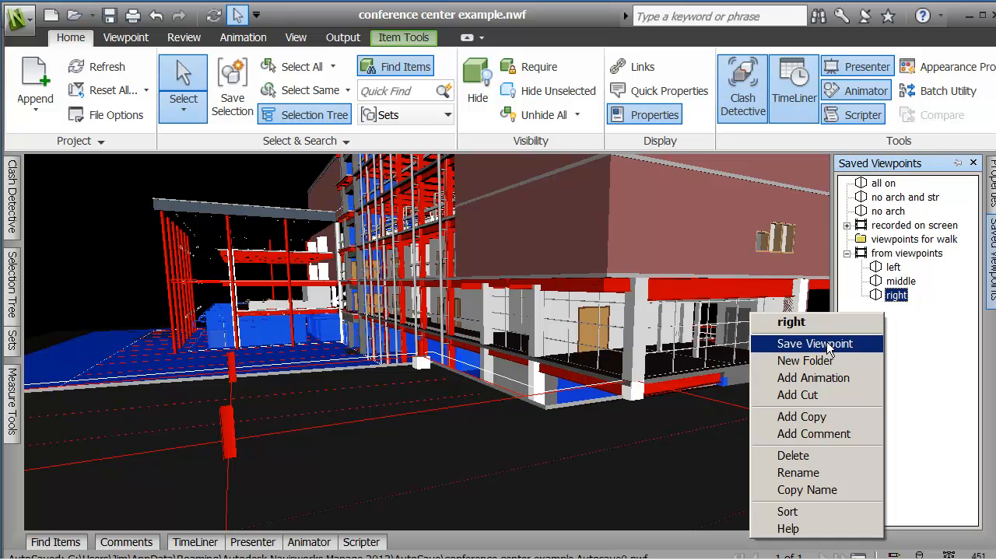
{"action": "left_click", "coordinate": [816, 344]}
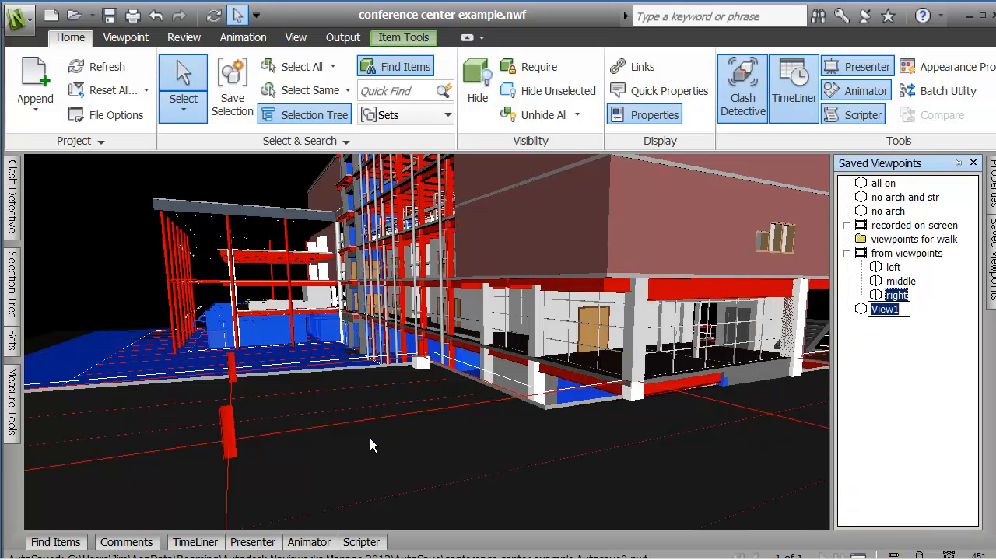
{"action": "mouse_move", "coordinate": [436, 467]}
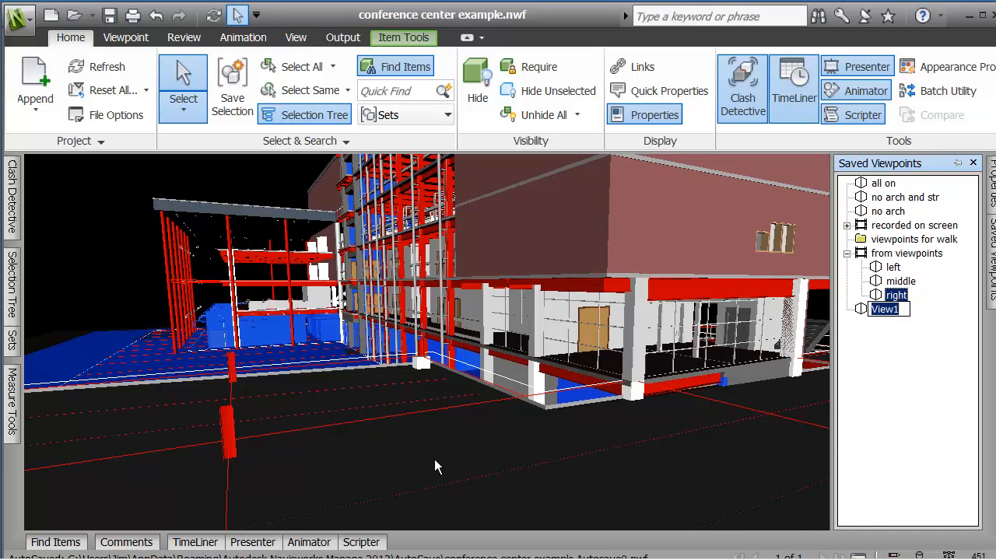
{"action": "type", "text": "b"}
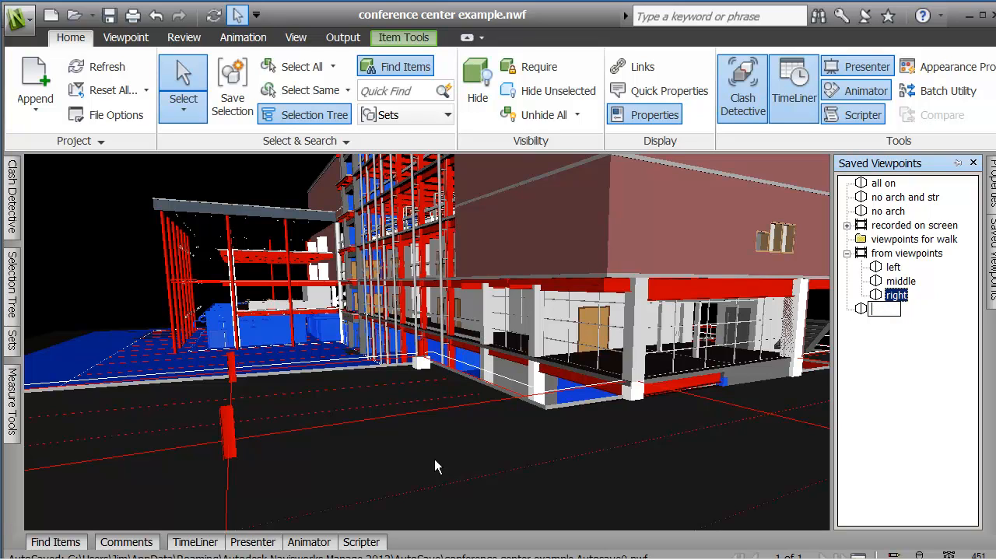
{"action": "type", "text": "no ar"}
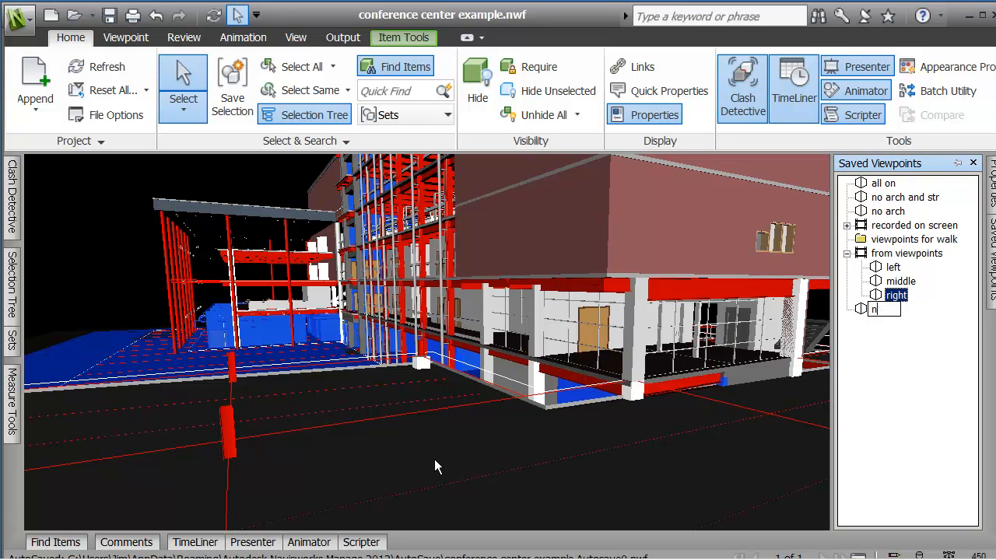
{"action": "type", "text": "only str"}
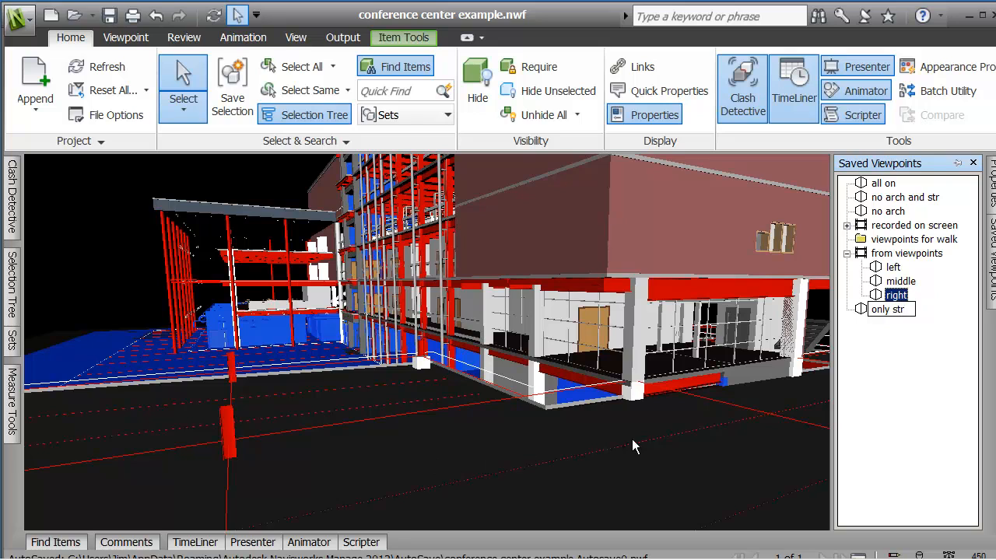
{"action": "left_click", "coordinate": [887, 309]}
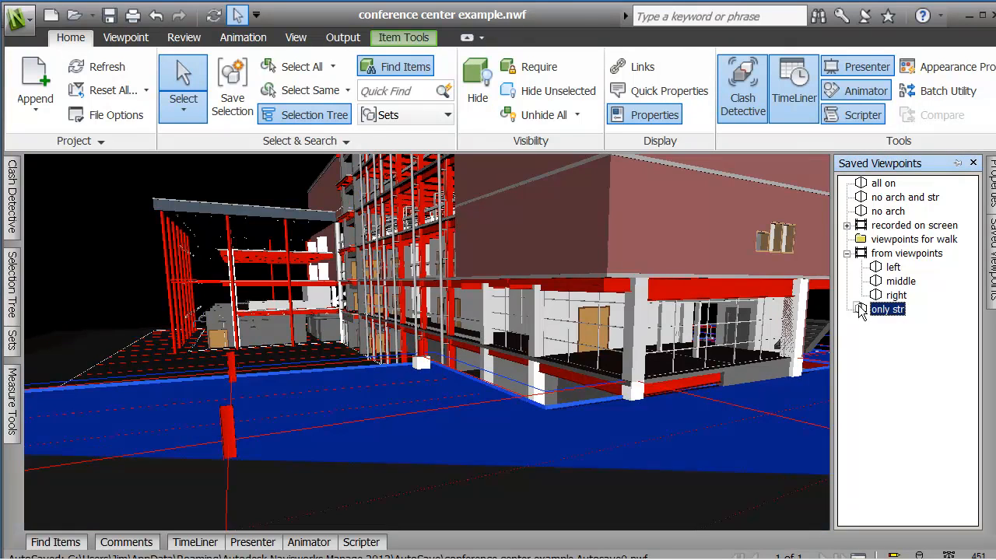
Step: Hide Architecture.nwc and MEP.nwc so only the red structural frame remains visible
{"action": "left_click", "coordinate": [901, 295]}
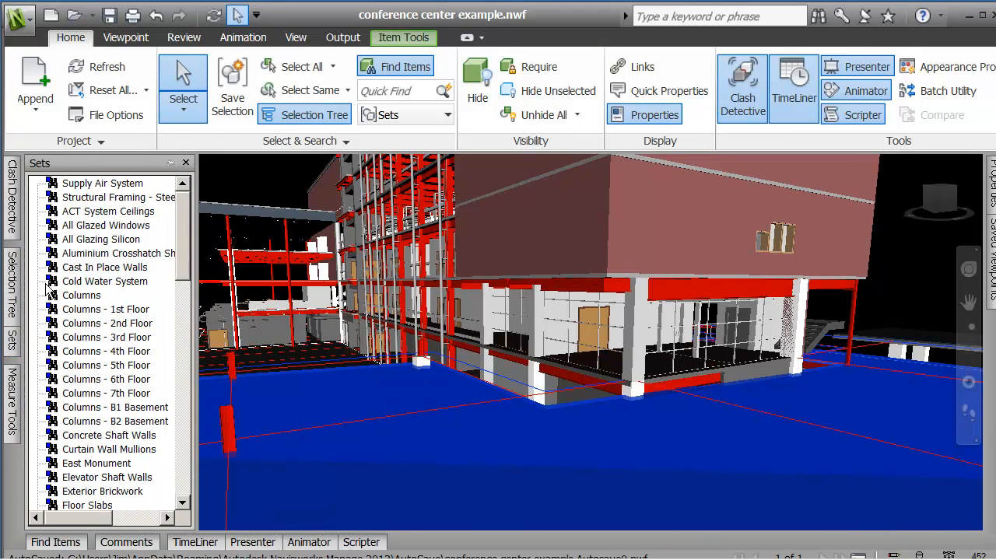
{"action": "left_click", "coordinate": [10, 281]}
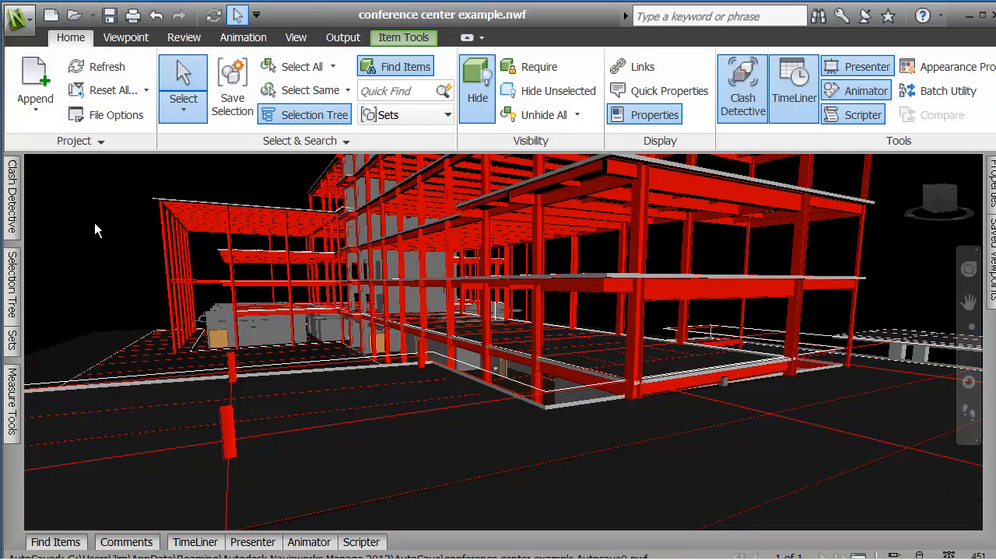
{"action": "left_click", "coordinate": [316, 115]}
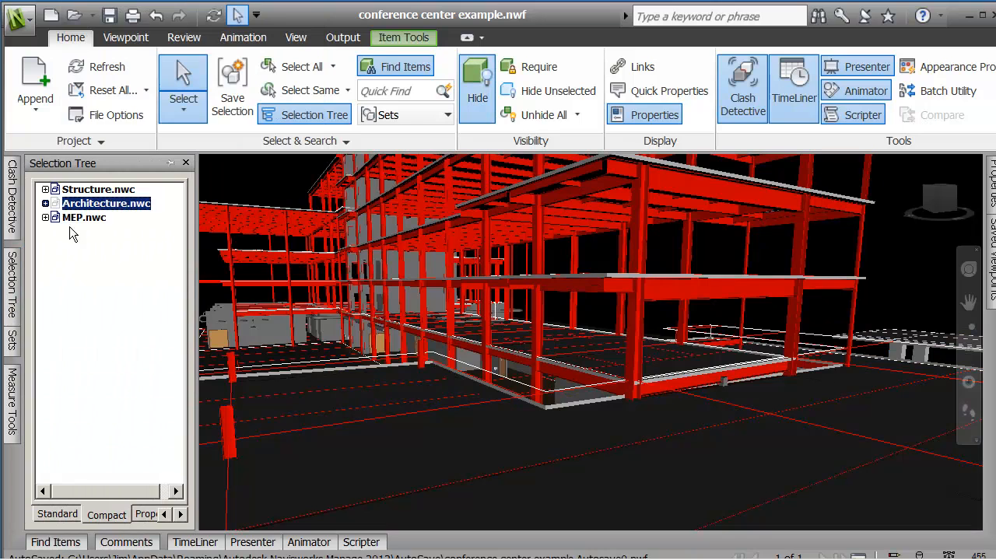
{"action": "right_click", "coordinate": [84, 218]}
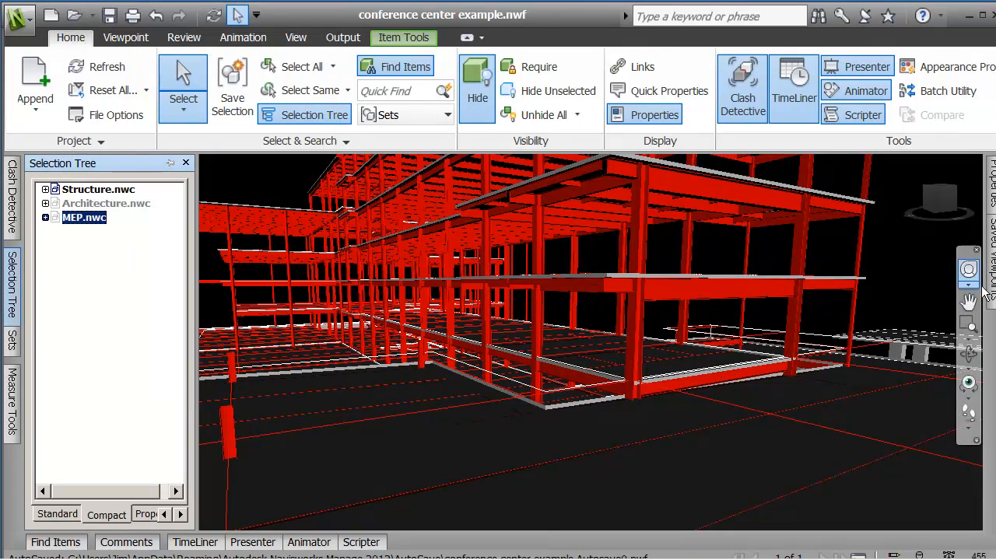
{"action": "left_click", "coordinate": [902, 308]}
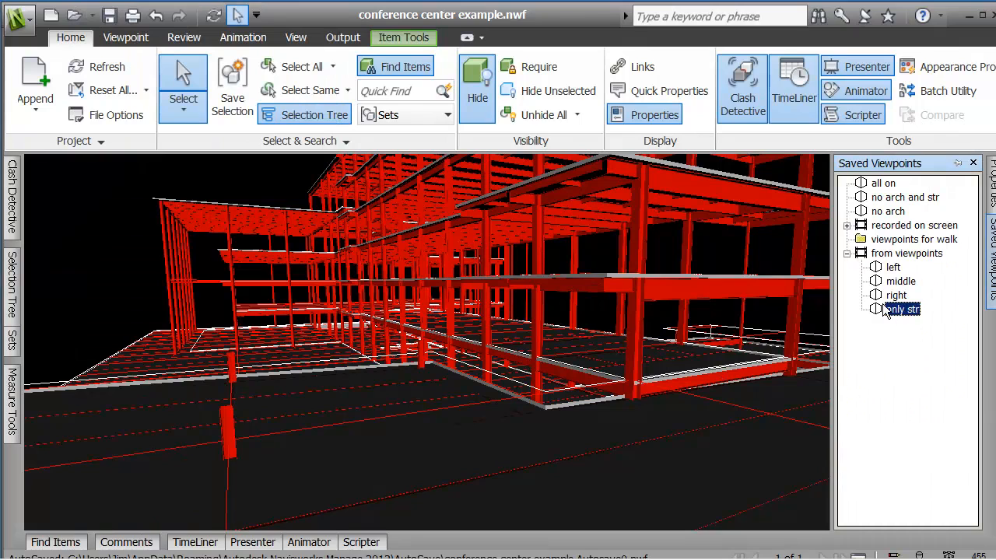
Step: Update 'only str' with the current hidden state and recall it to verify the structure-only view
{"action": "right_click", "coordinate": [903, 308]}
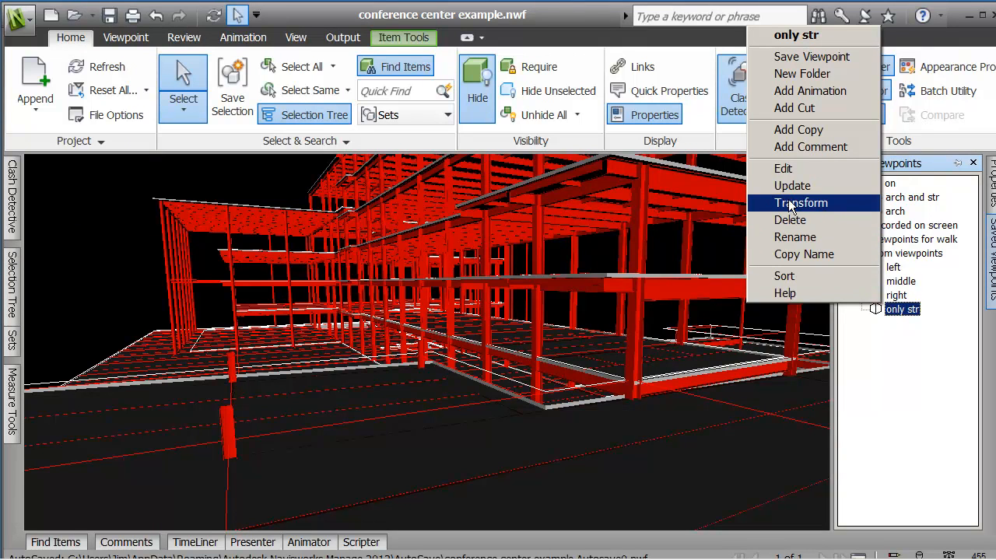
{"action": "left_click", "coordinate": [918, 366]}
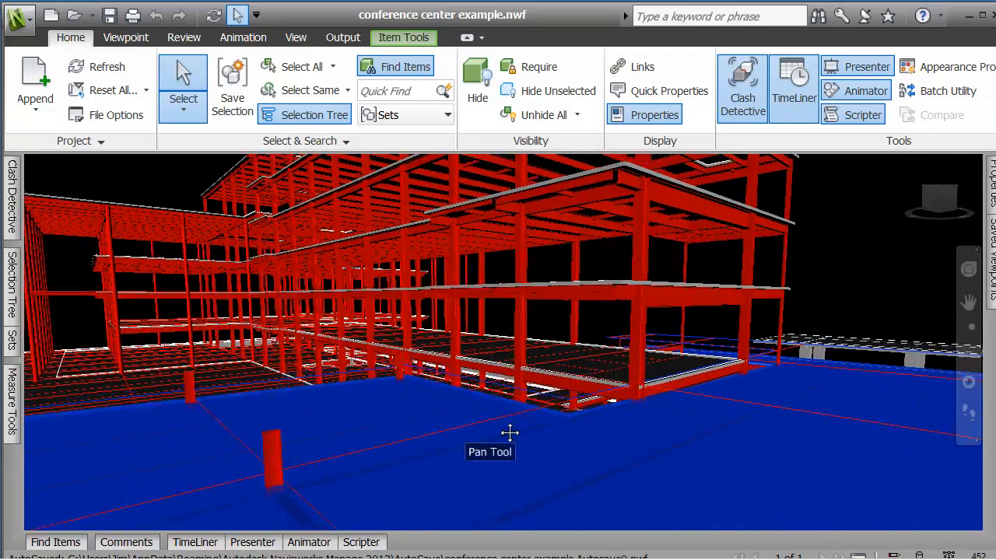
{"action": "left_click_drag", "start_coordinate": [510, 433], "coordinate": [592, 459]}
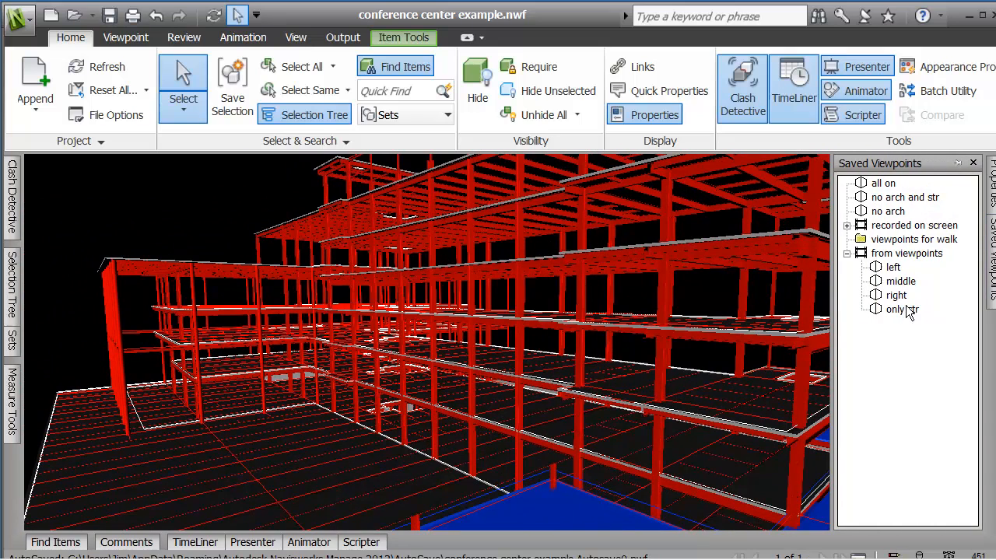
{"action": "right_click", "coordinate": [901, 308]}
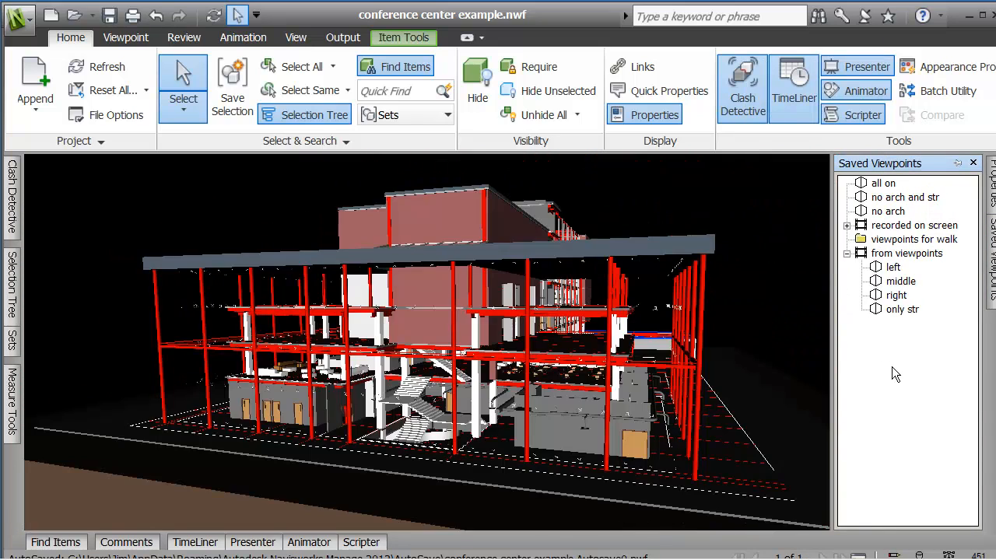
{"action": "left_click", "coordinate": [903, 308]}
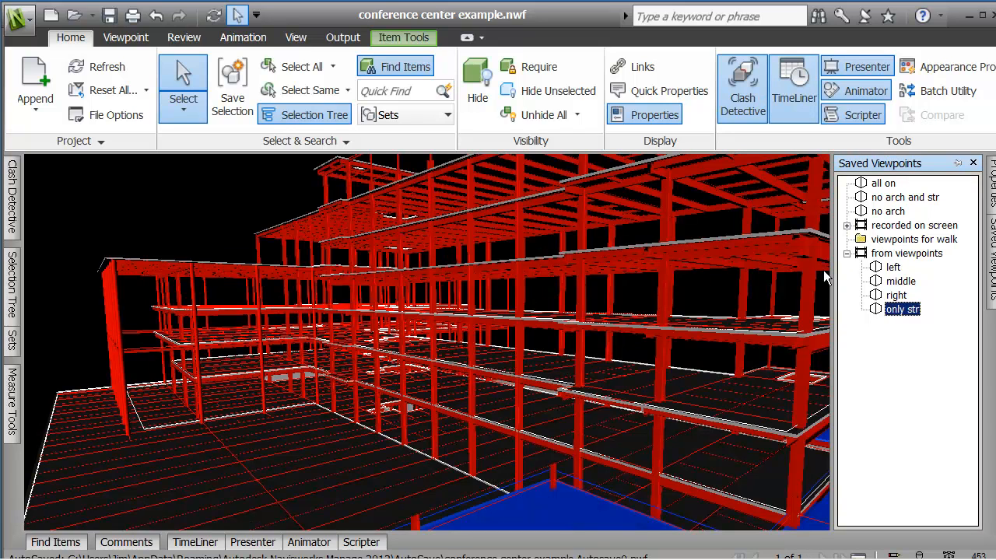
{"action": "mouse_move", "coordinate": [243, 37]}
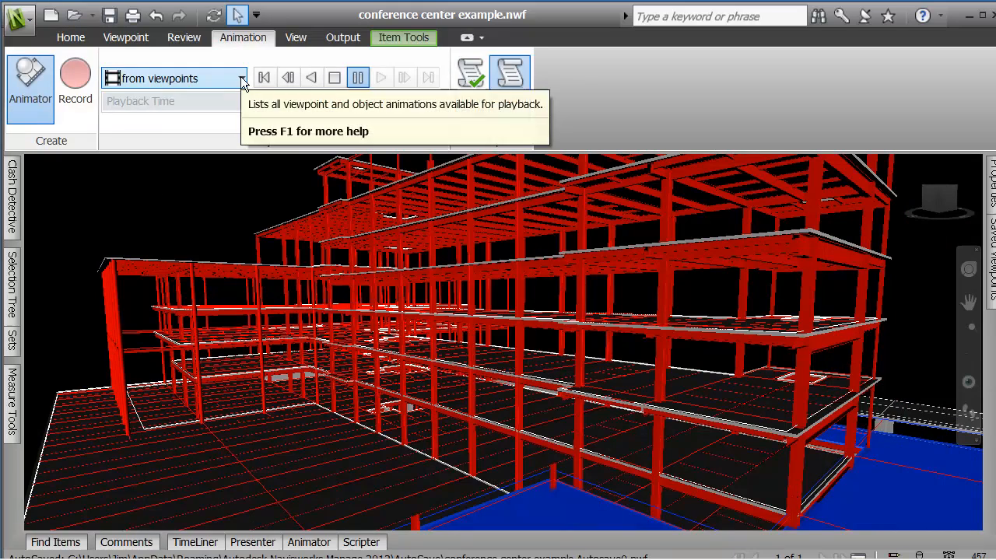
Step: Rewind and play the from viewpoints animation to 100%, ending on the structure-only frame
{"action": "left_click", "coordinate": [241, 78]}
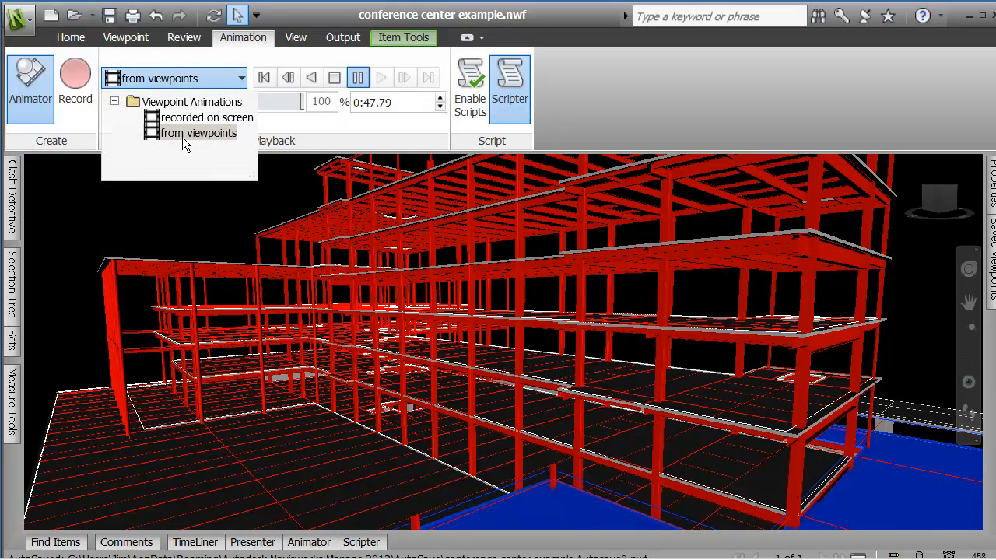
{"action": "left_click", "coordinate": [196, 133]}
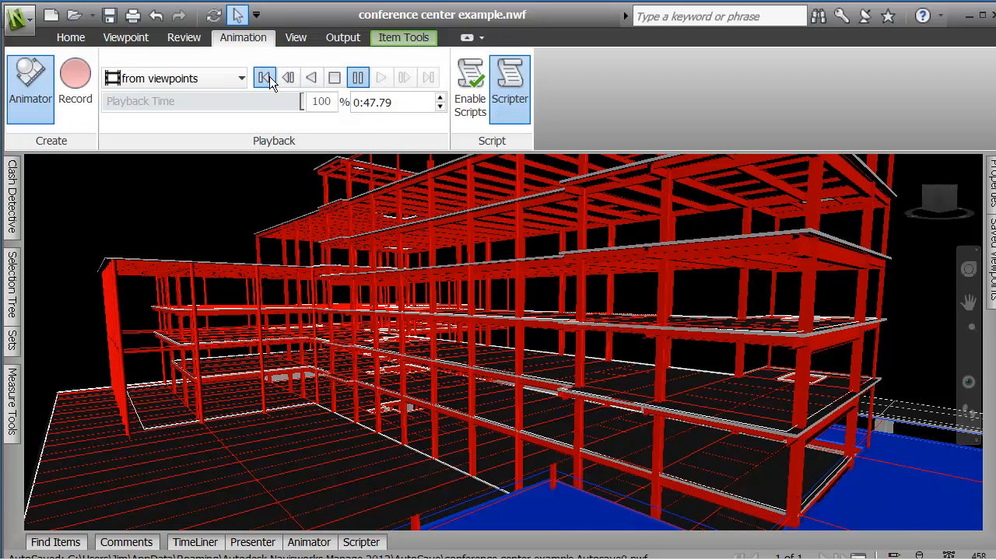
{"action": "left_click", "coordinate": [381, 78]}
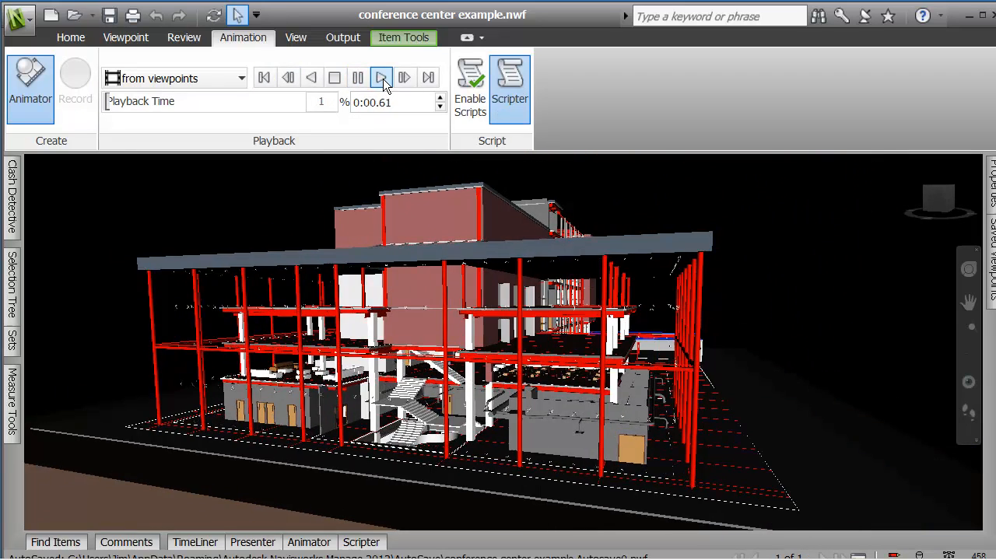
{"action": "left_click", "coordinate": [381, 78]}
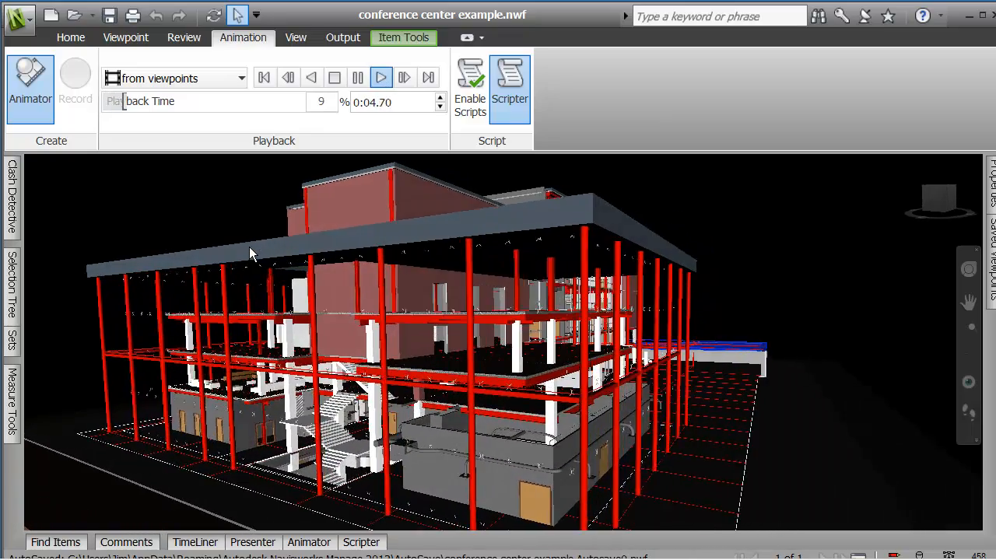
{"action": "left_click", "coordinate": [380, 78]}
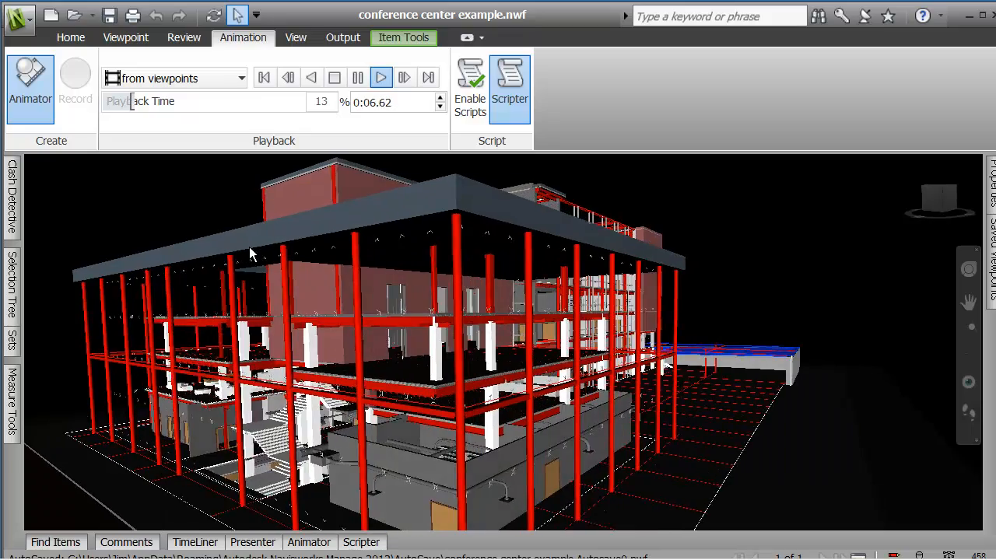
{"action": "left_click", "coordinate": [380, 78]}
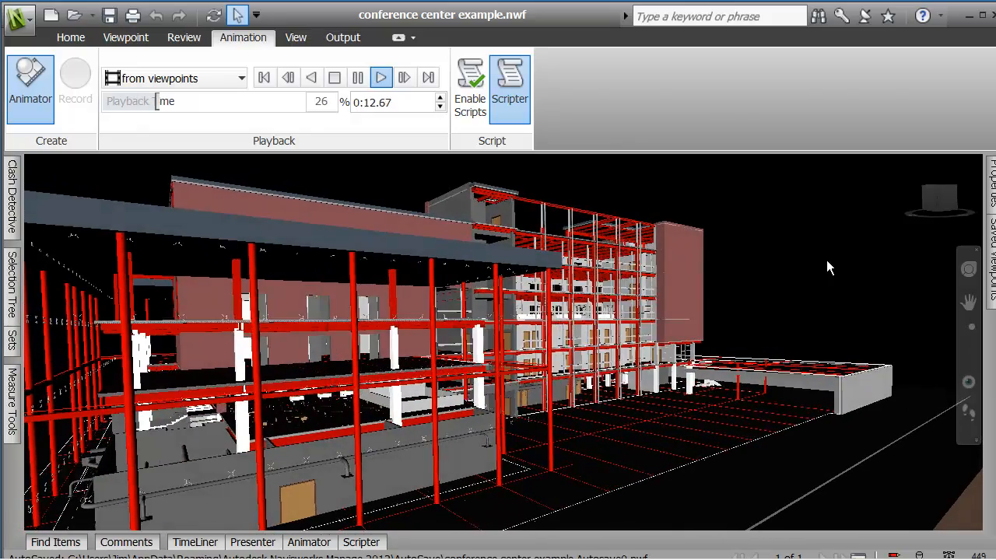
{"action": "left_click", "coordinate": [380, 78]}
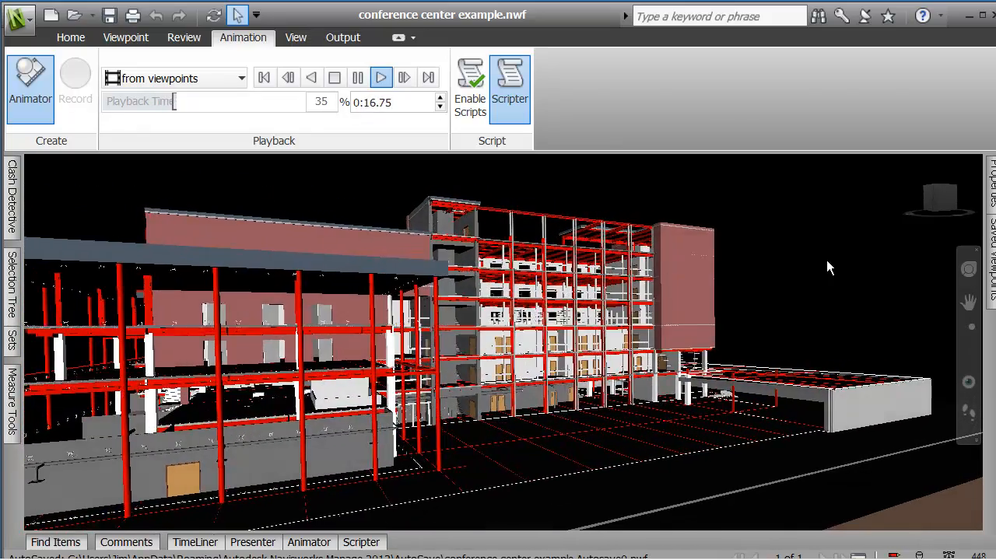
{"action": "left_click", "coordinate": [379, 78]}
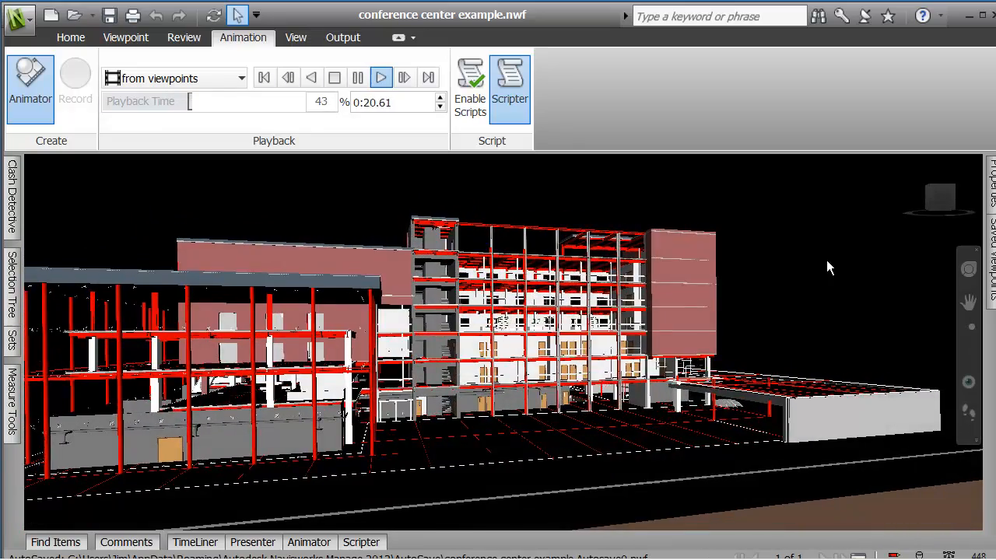
{"action": "left_click", "coordinate": [380, 78]}
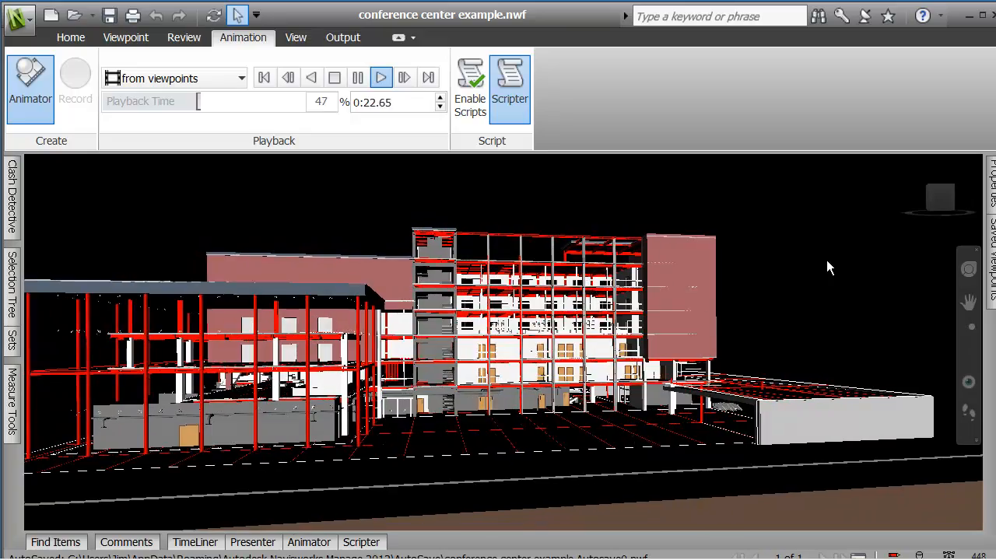
{"action": "left_click", "coordinate": [380, 78]}
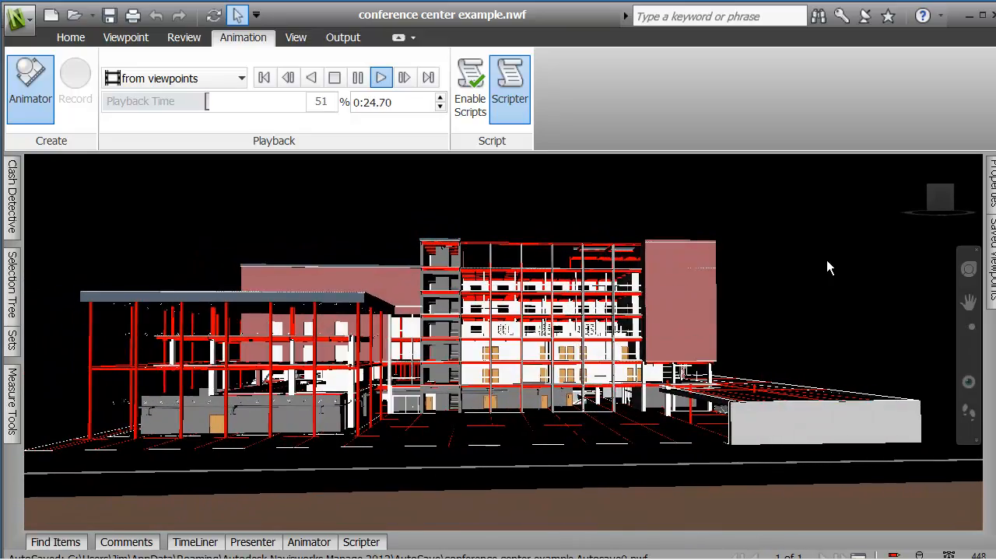
{"action": "left_click", "coordinate": [379, 78]}
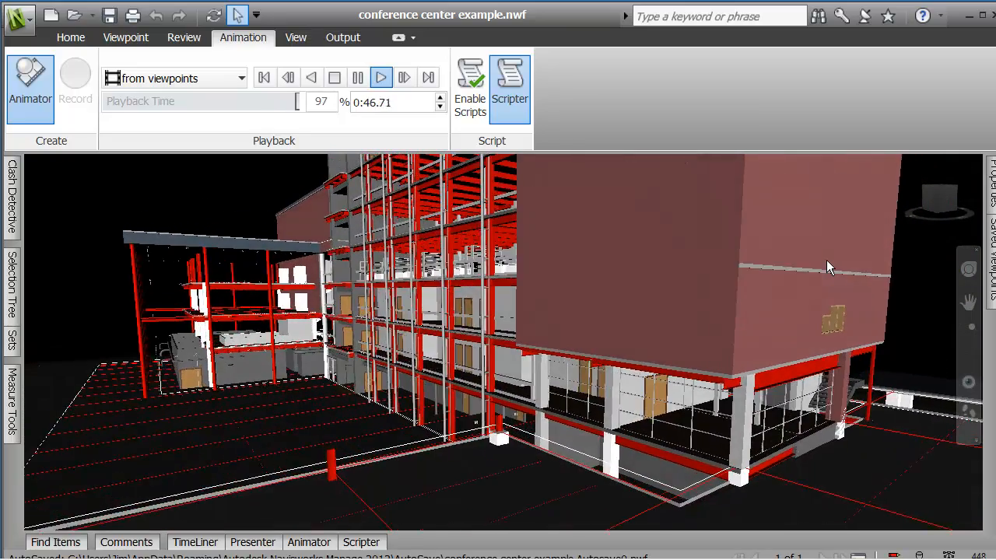
{"action": "left_click", "coordinate": [382, 78]}
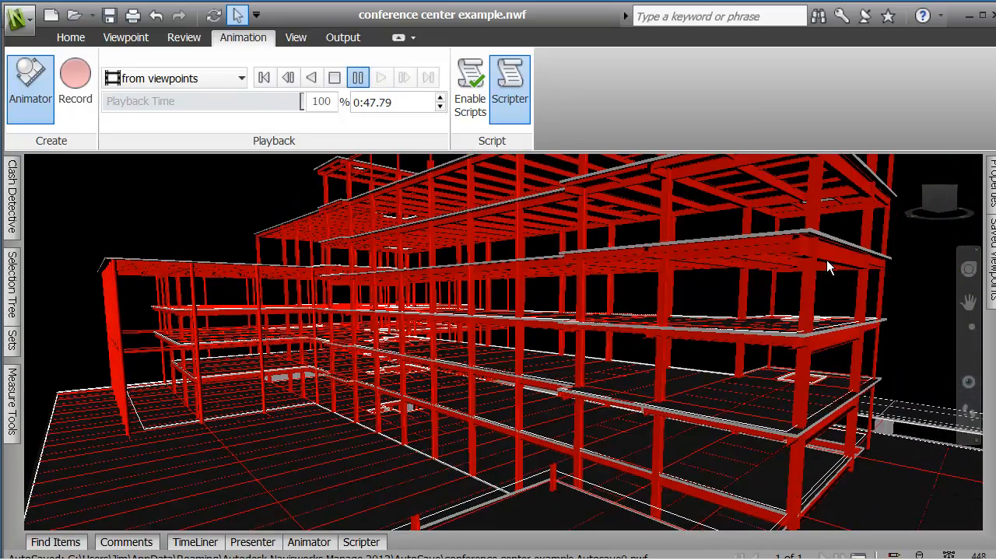